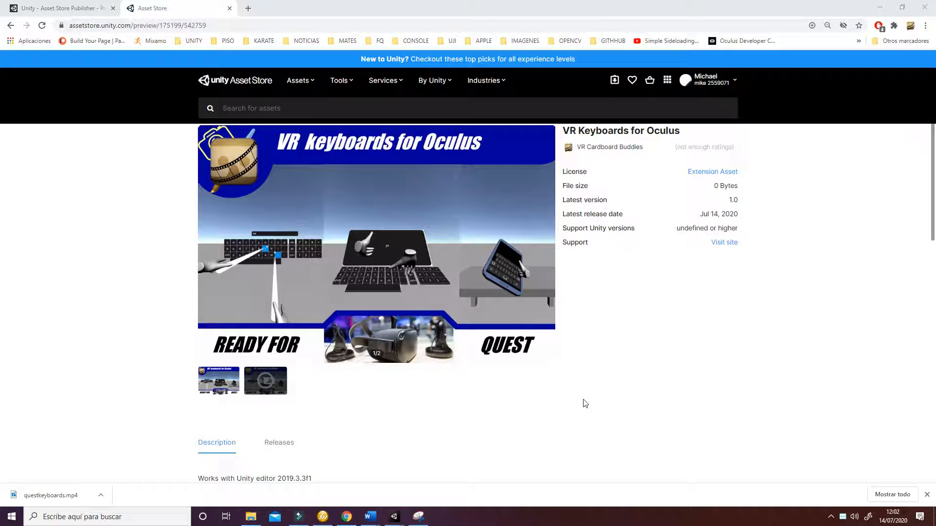
Scroll up and down through the VR Keyboards for Oculus Asset Store listing.
{"action": "scroll", "scroll_direction": "down", "scroll_amount": 3}
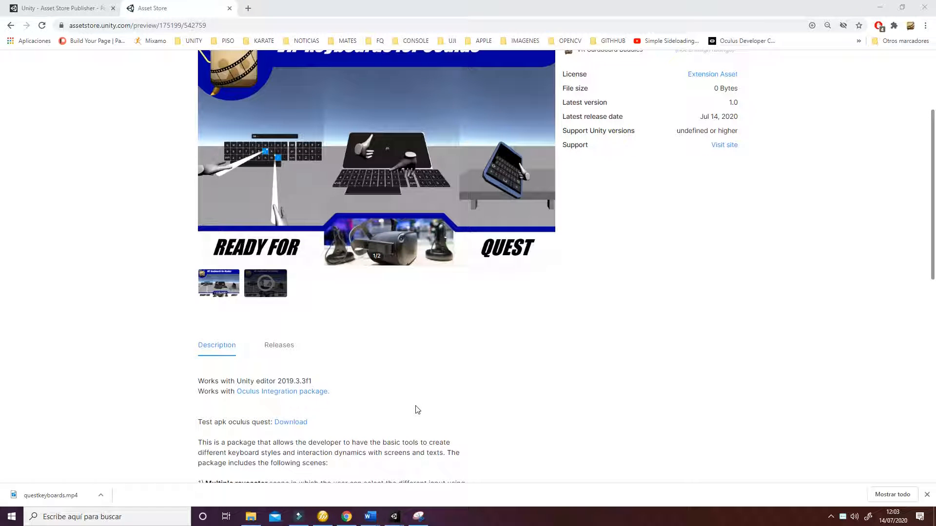
{"action": "scroll", "scroll_direction": "up", "scroll_amount": 3}
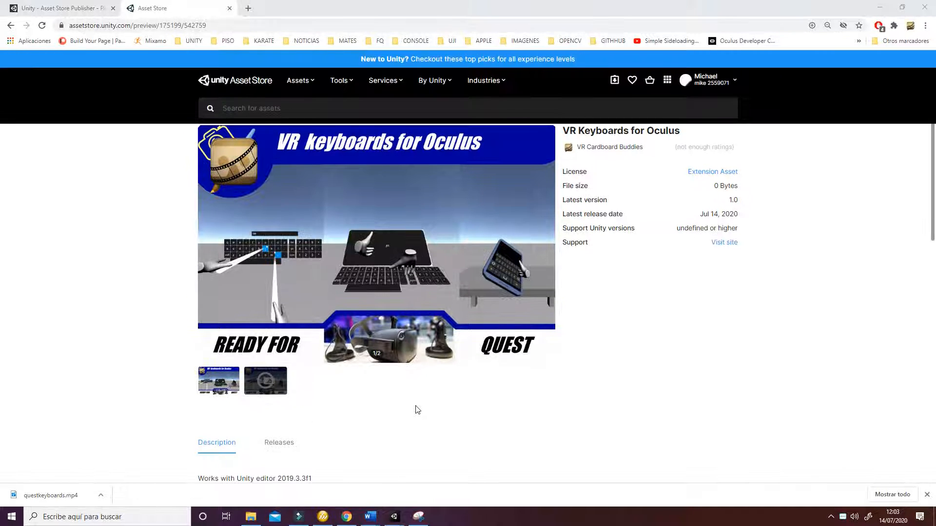
{"action": "mouse_move", "coordinate": [294, 153]}
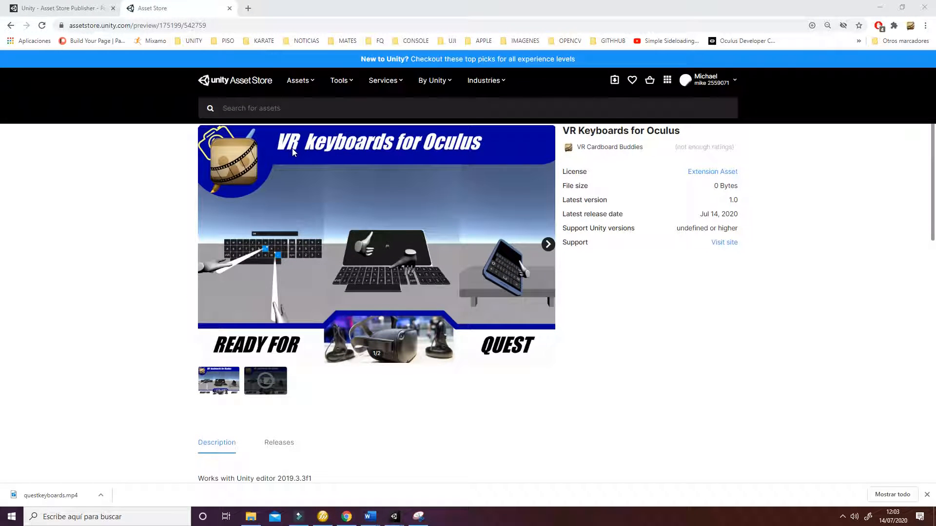
{"action": "scroll", "scroll_direction": "down", "scroll_amount": 3}
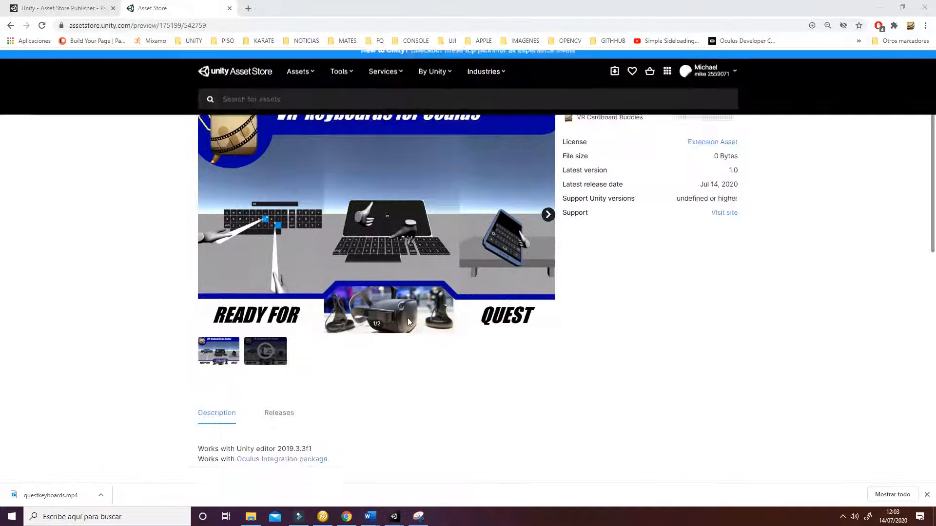
{"action": "scroll", "scroll_direction": "down", "scroll_amount": 3}
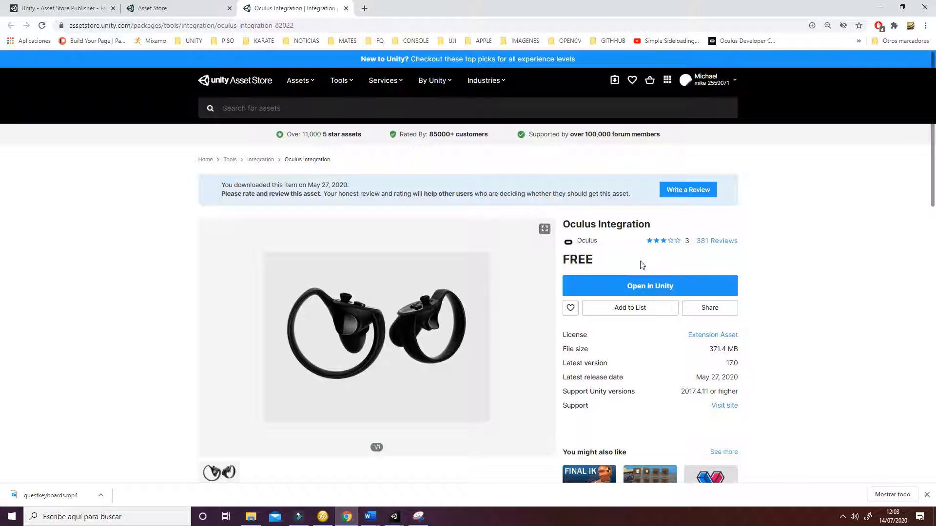
{"action": "mouse_move", "coordinate": [394, 523]}
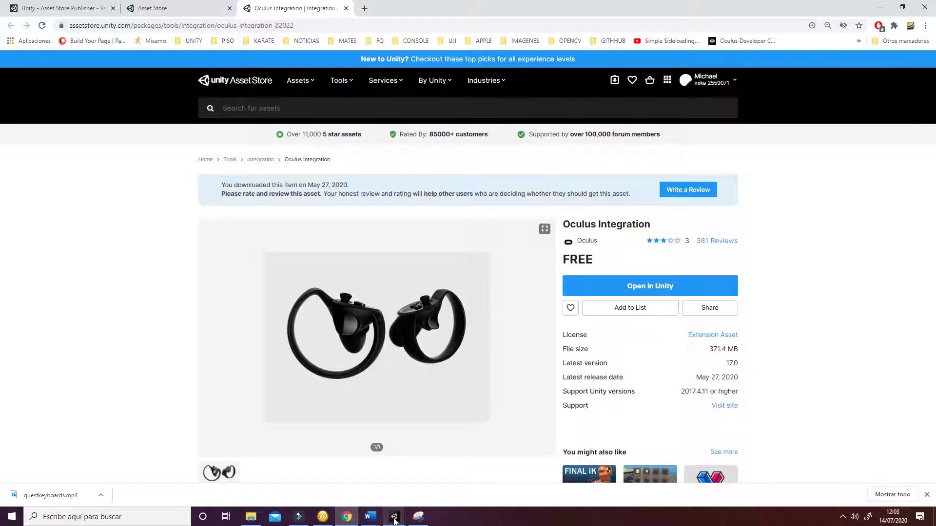
Browse the Oculus and Resources folders, then show Assets/Quest Keyboard/Scenes in the Project window.
{"action": "left_click", "coordinate": [394, 517]}
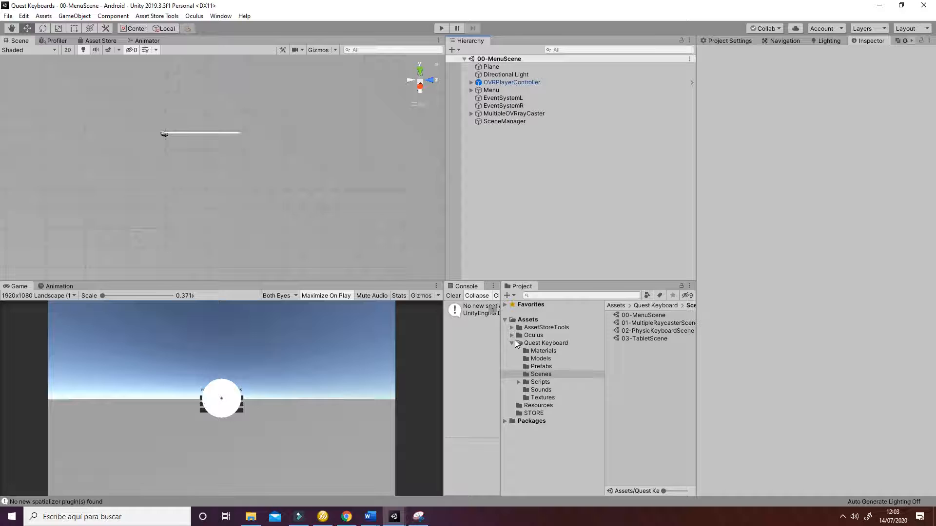
{"action": "left_click", "coordinate": [533, 335]}
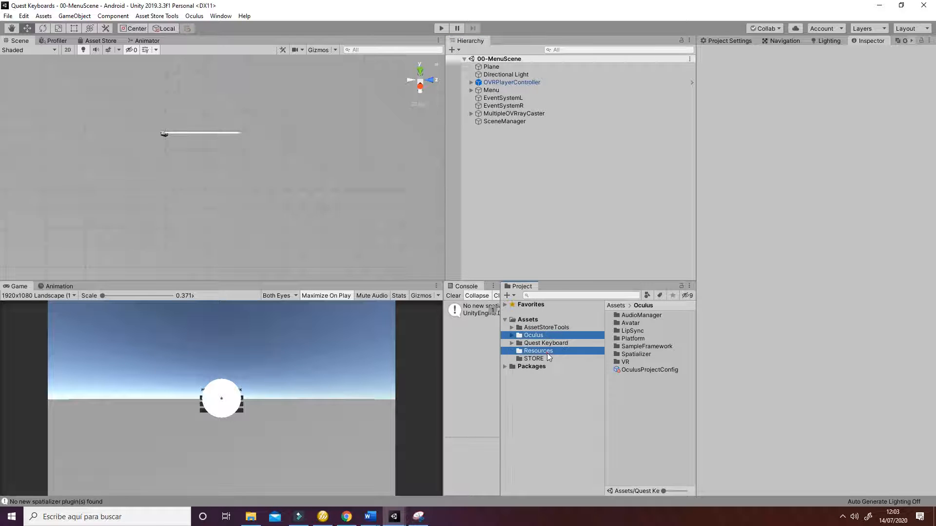
{"action": "left_click", "coordinate": [538, 350]}
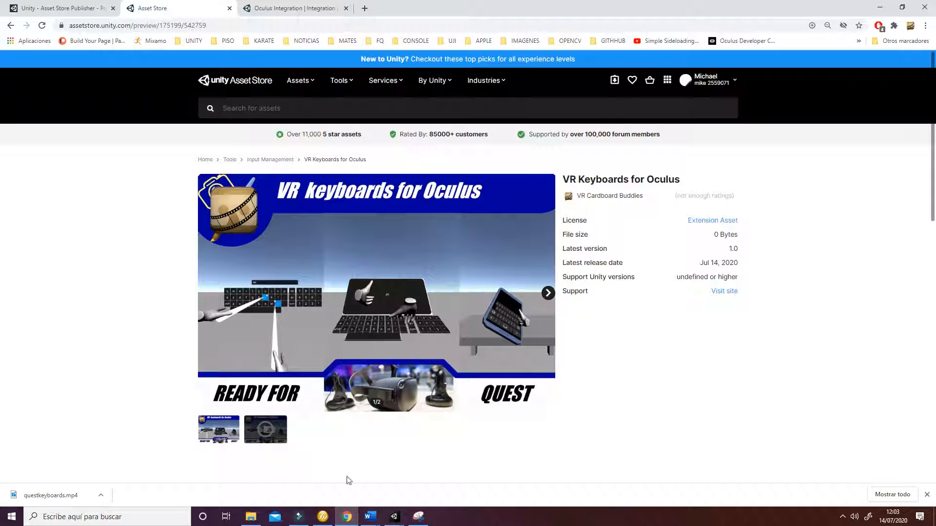
{"action": "left_click", "coordinate": [393, 516]}
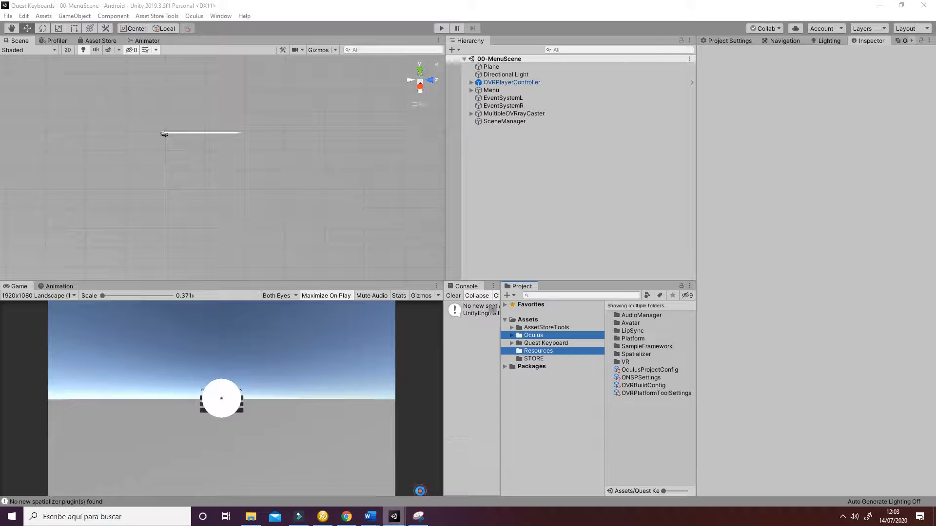
{"action": "left_click", "coordinate": [546, 343]}
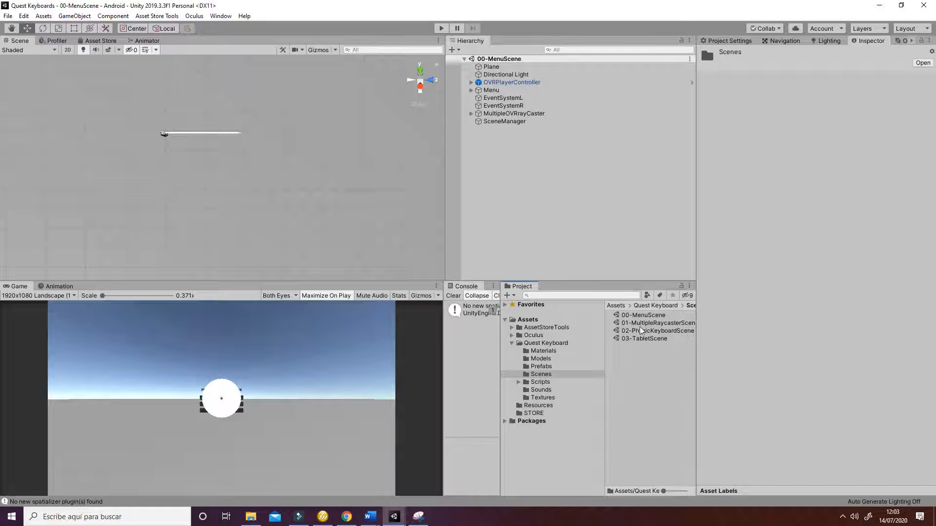
Select all four keyboard scenes, list them in Android Build Settings, and open Player Settings.
{"action": "left_click", "coordinate": [643, 315]}
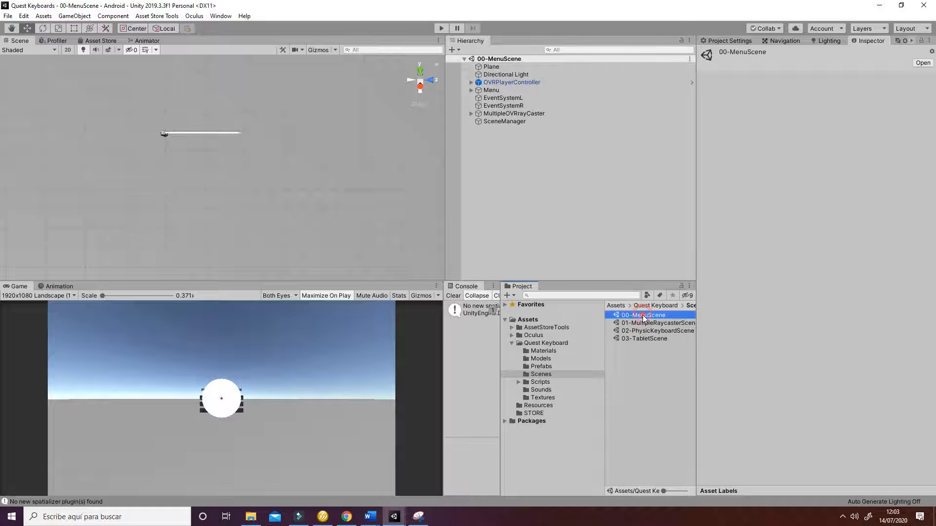
{"action": "left_click", "coordinate": [8, 17]}
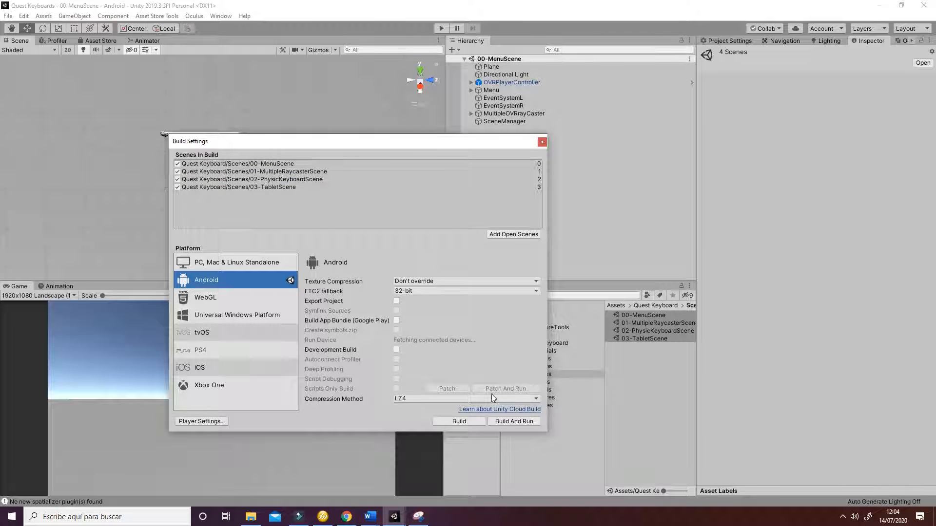
{"action": "left_click", "coordinate": [201, 421]}
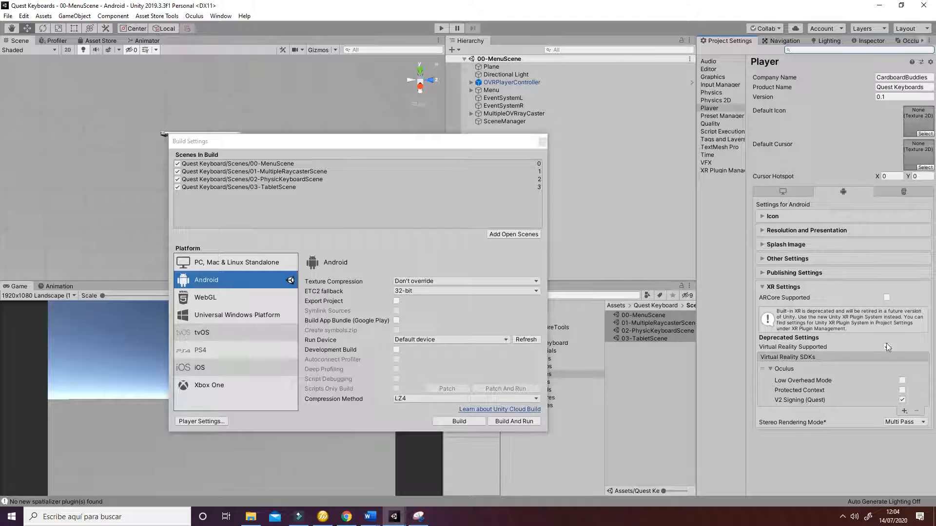
Enable Virtual Reality Supported and scroll through Other Settings' rendering options.
{"action": "left_click", "coordinate": [886, 348]}
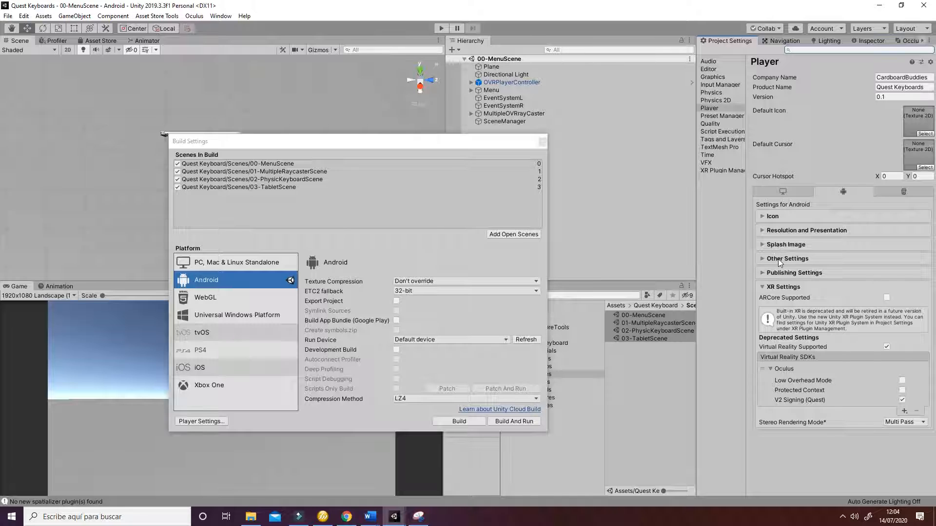
{"action": "left_click", "coordinate": [786, 258]}
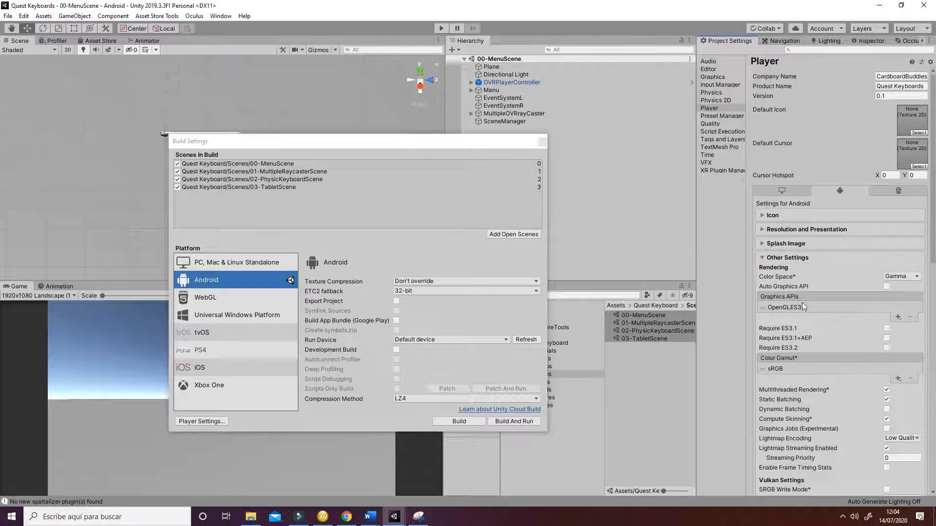
{"action": "scroll", "scroll_direction": "down", "scroll_amount": 3}
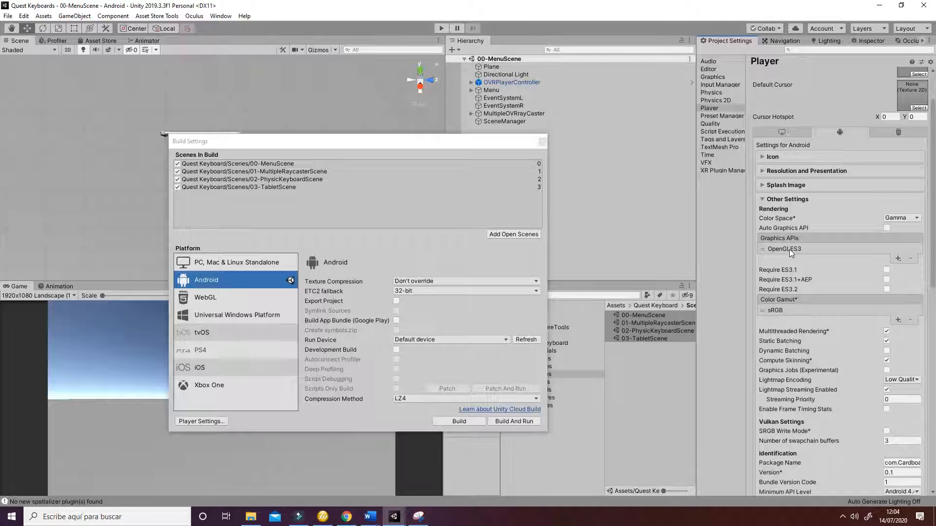
{"action": "mouse_move", "coordinate": [802, 254]}
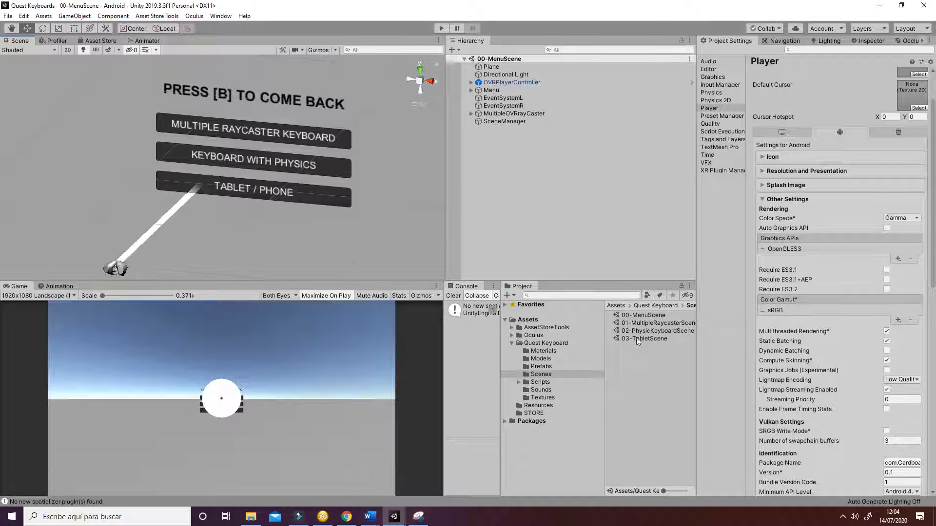
Run 01-MultipleRaycasterScene, filter the hierarchy for the custom hands, and test typing in Game view.
{"action": "double_click", "coordinate": [657, 323]}
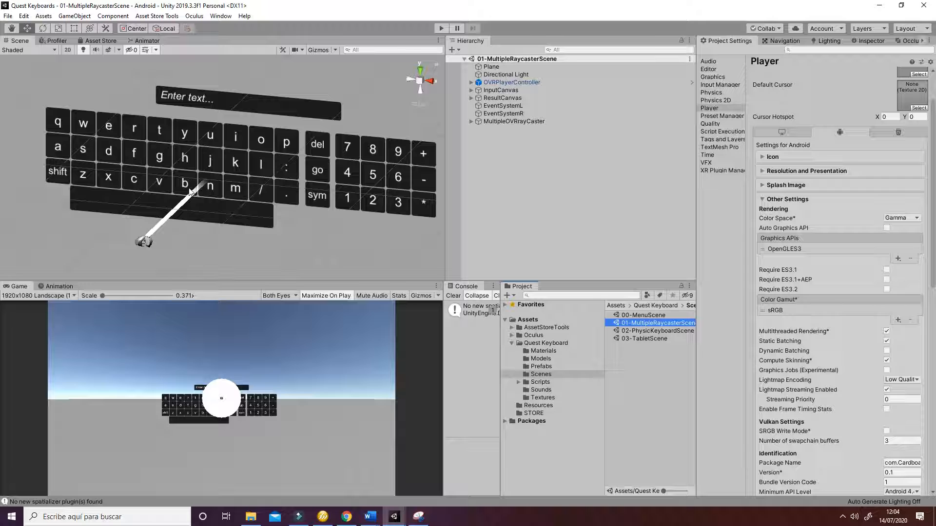
{"action": "mouse_move", "coordinate": [264, 227]}
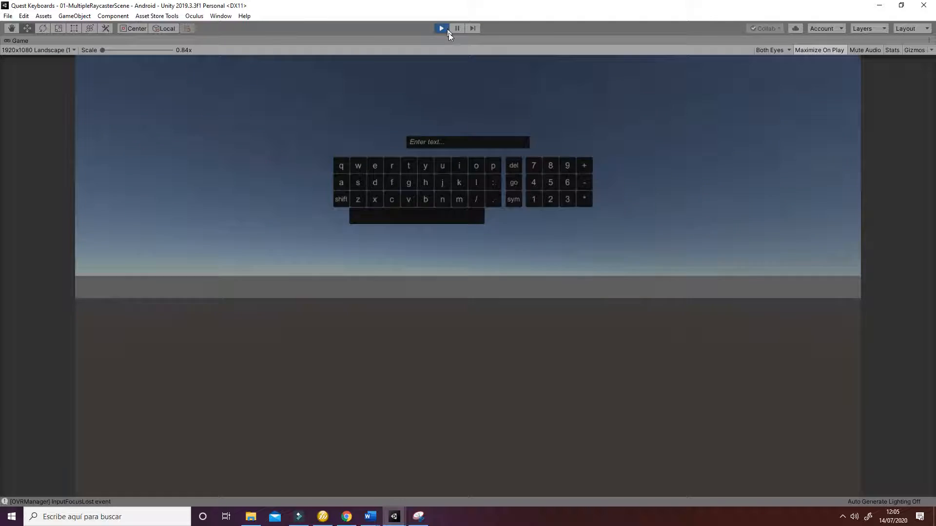
{"action": "left_click", "coordinate": [456, 28]}
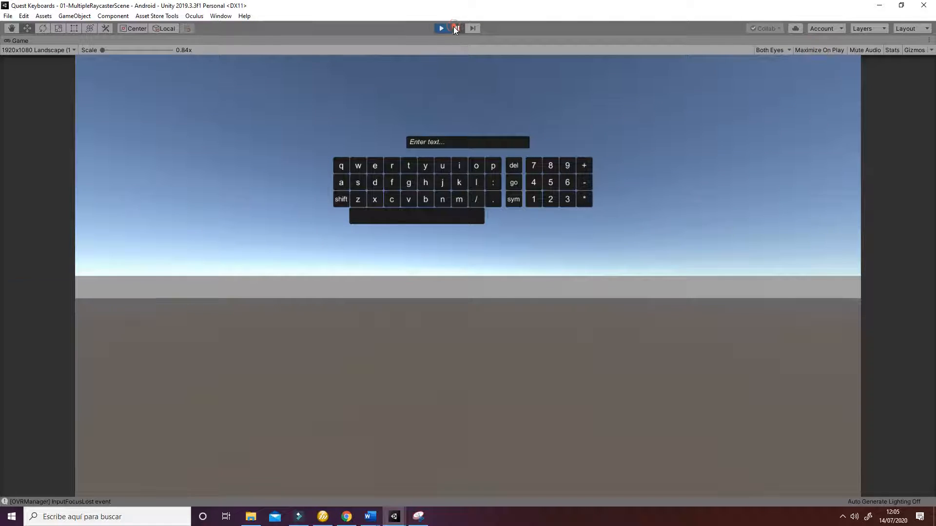
{"action": "left_click", "coordinate": [454, 27]}
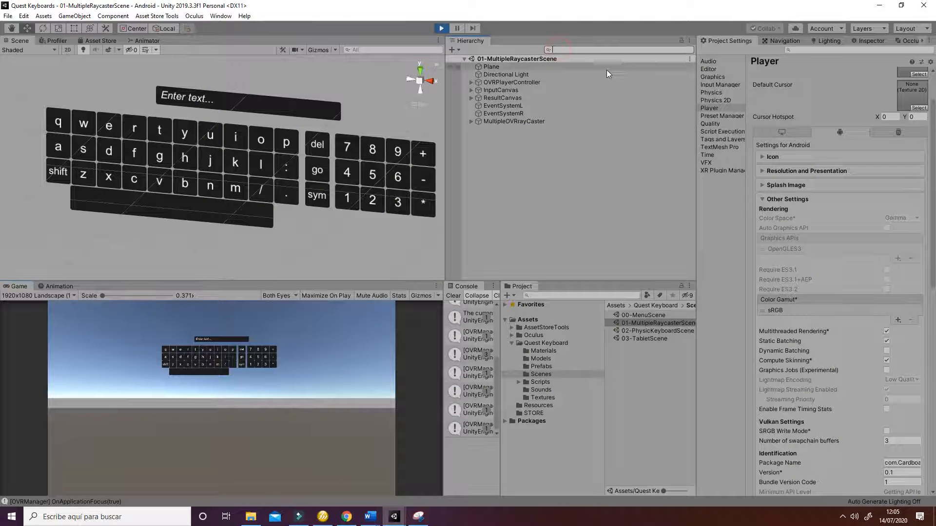
{"action": "type", "text": "cur"}
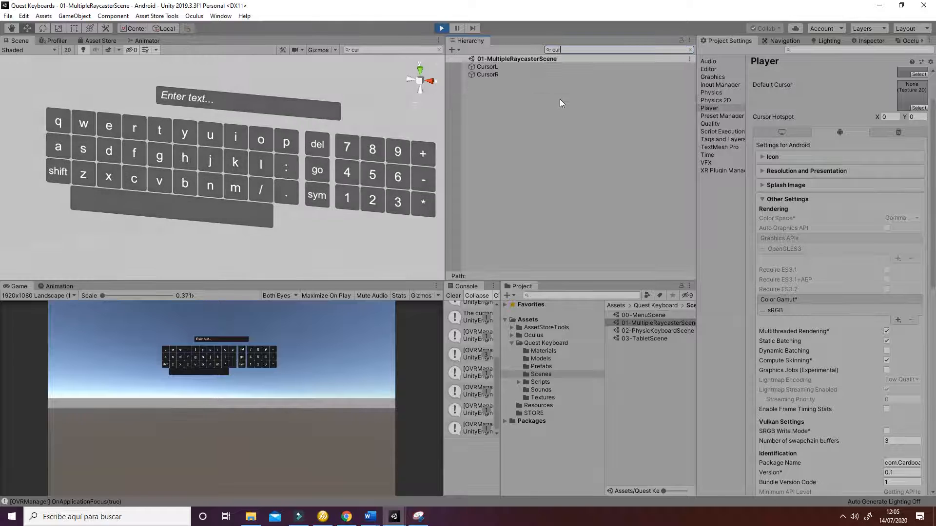
{"action": "type", "text": "usta"}
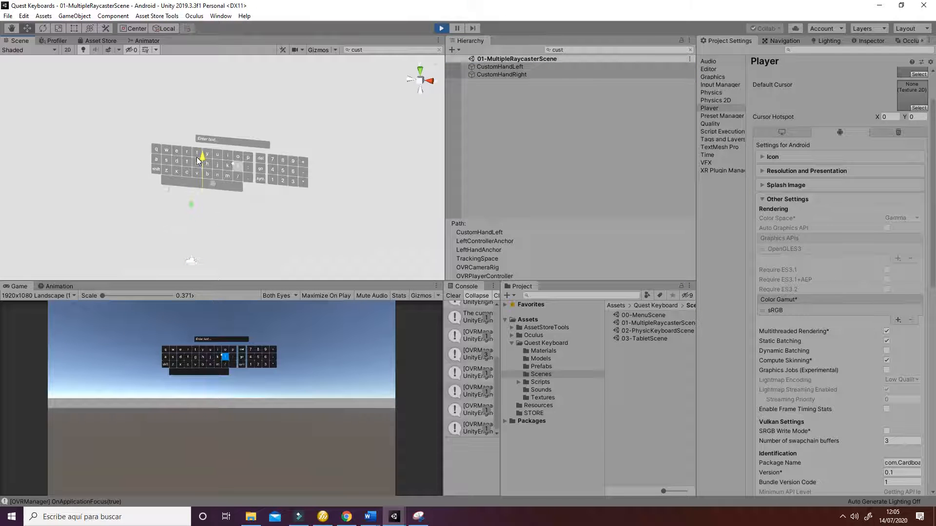
{"action": "left_click", "coordinate": [234, 198]}
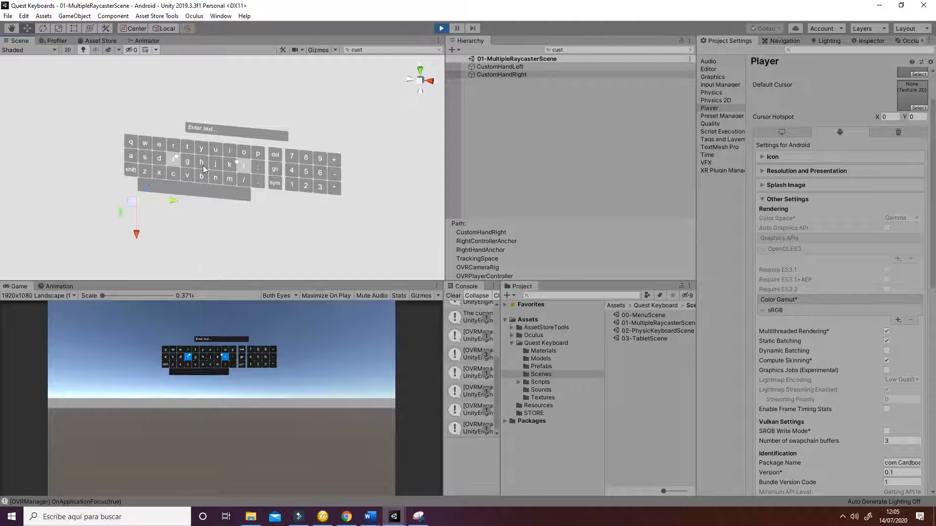
{"action": "left_click", "coordinate": [516, 74]}
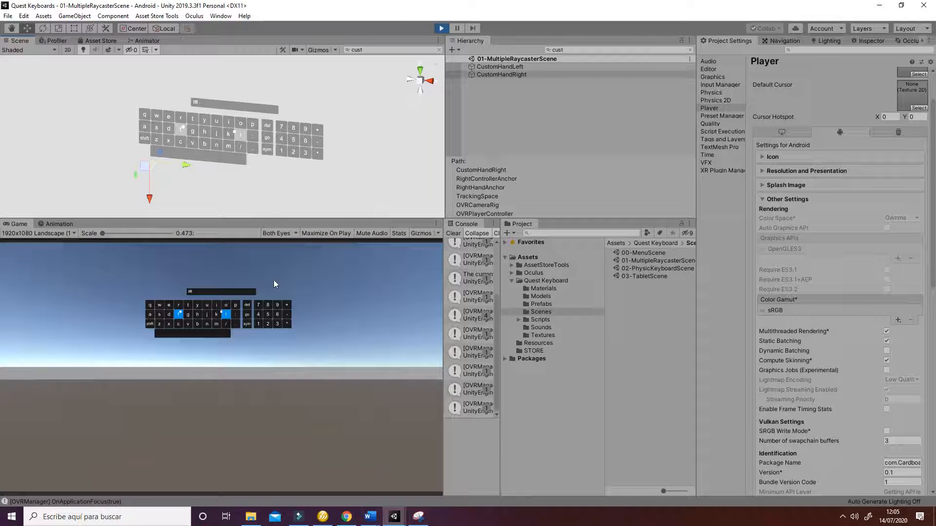
{"action": "mouse_move", "coordinate": [479, 204]}
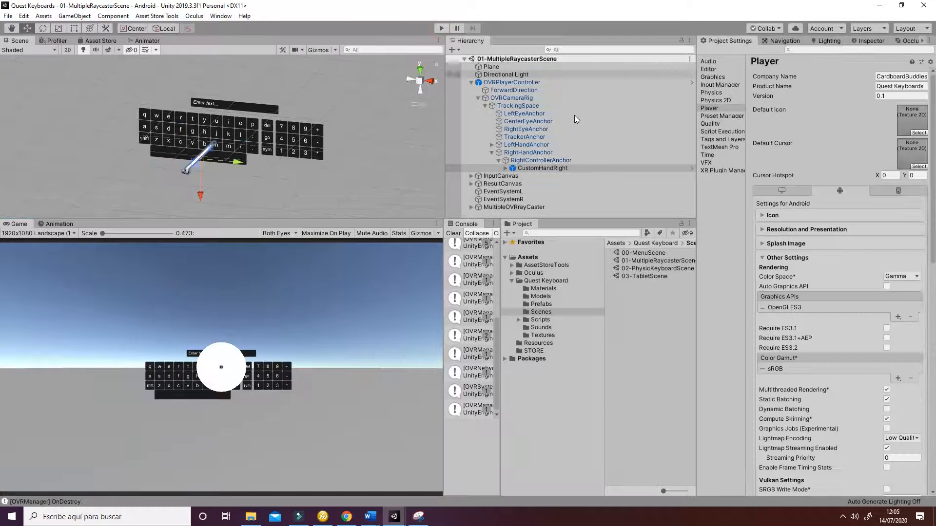
Open 02-PhysicKeyboardScene, play-test typing on its laptop keyboard, then stop Play mode.
{"action": "double_click", "coordinate": [655, 268]}
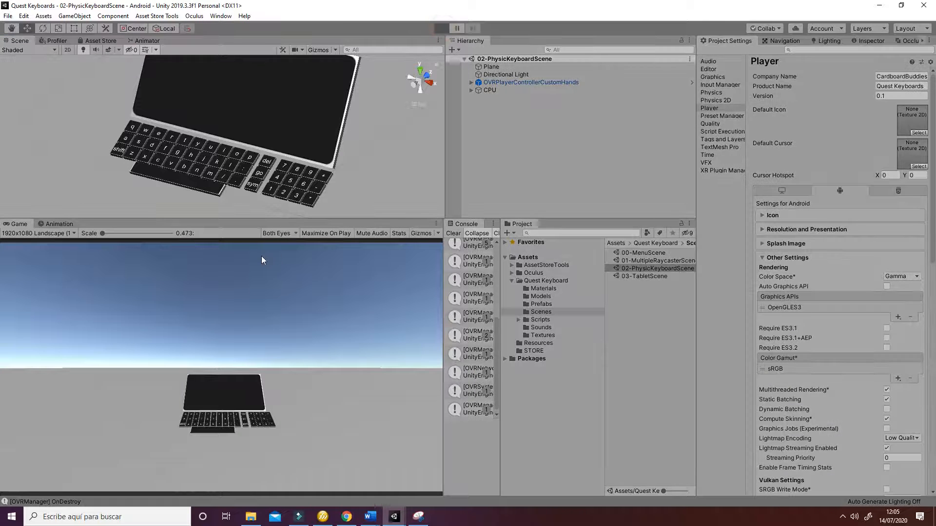
{"action": "left_click", "coordinate": [440, 28]}
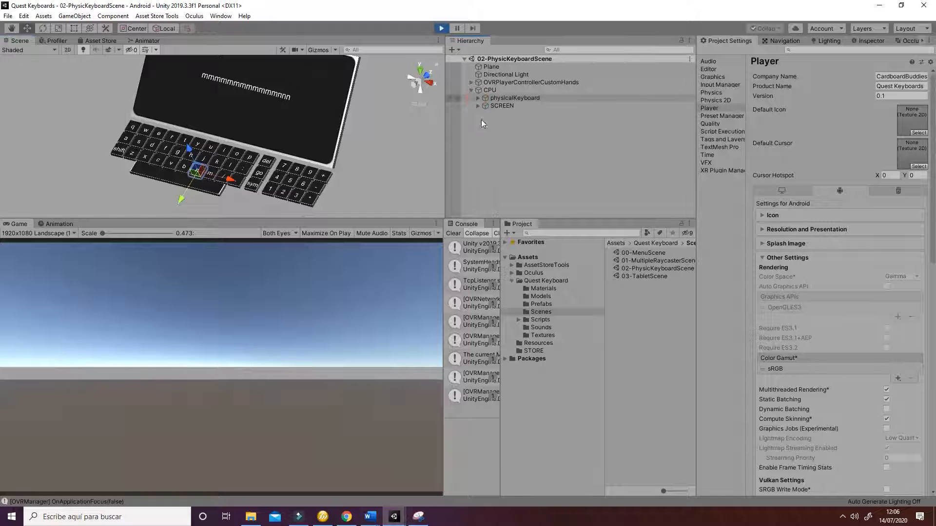
{"action": "left_click", "coordinate": [439, 28]}
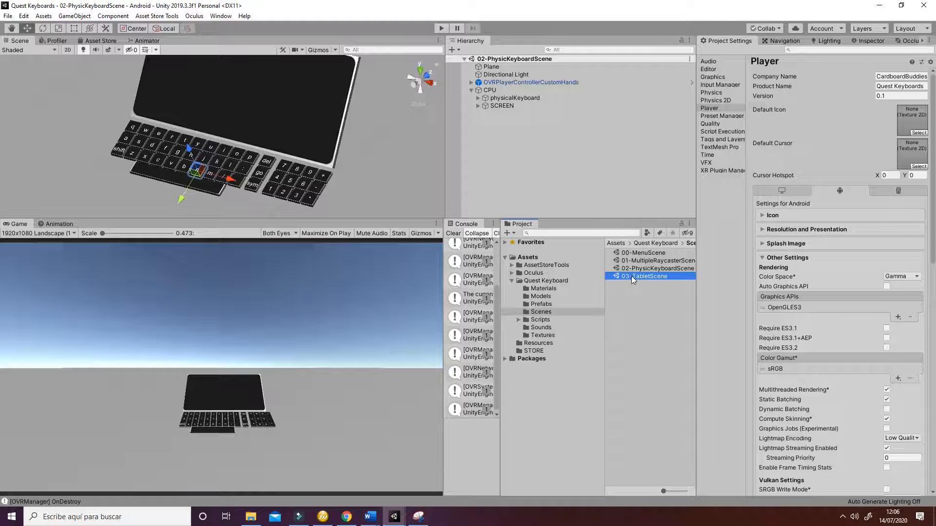
Open 03-TabletScene and start Play mode.
{"action": "double_click", "coordinate": [645, 275]}
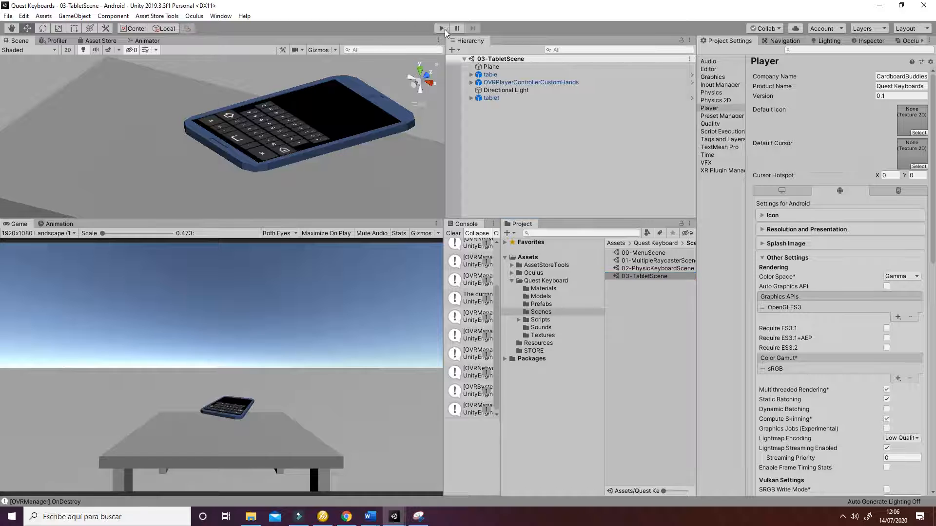
{"action": "left_click", "coordinate": [441, 27]}
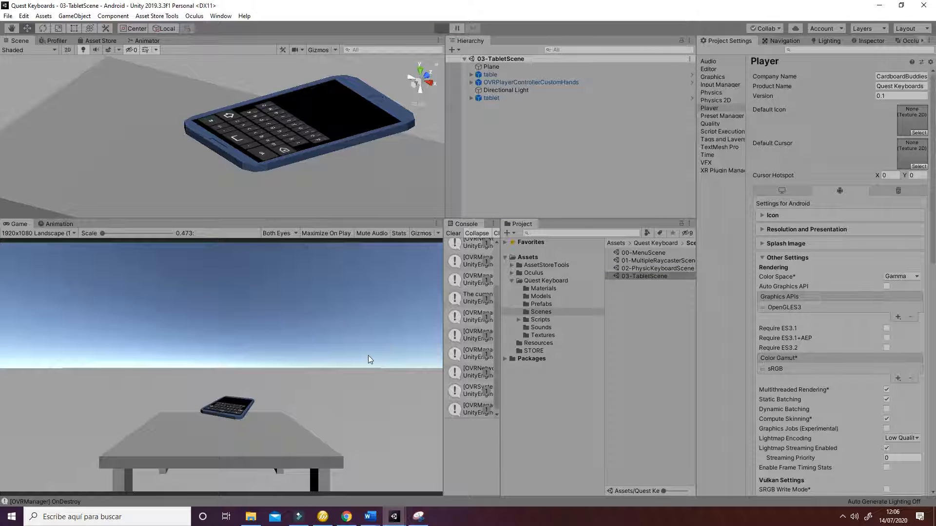
{"action": "left_click", "coordinate": [441, 28]}
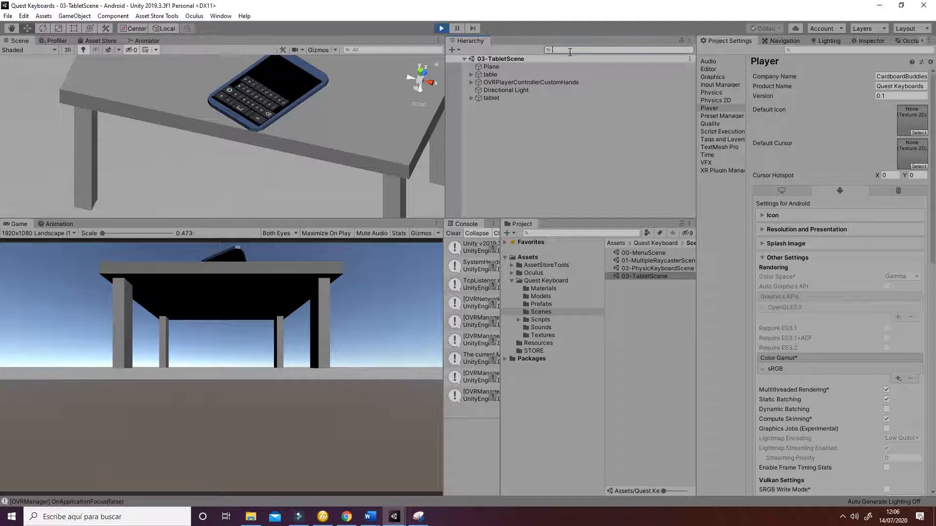
Search the hierarchy for 'custo', expand CustomHandRight, and select hands:Rhand.
{"action": "type", "text": "custo"}
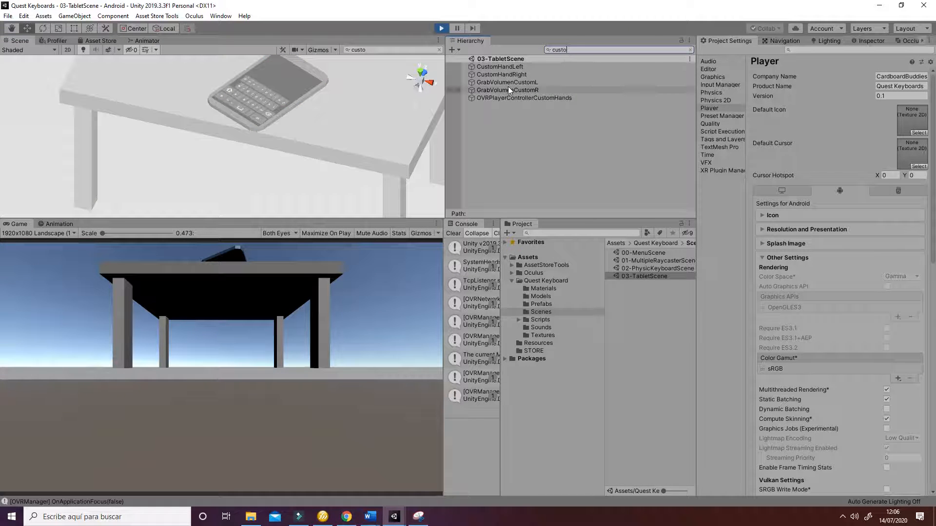
{"action": "left_click", "coordinate": [502, 66]}
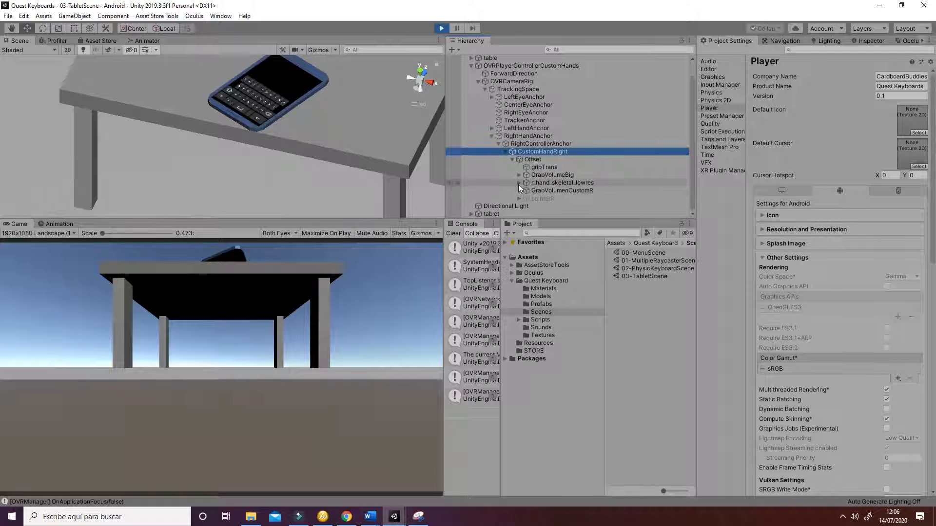
{"action": "left_click", "coordinate": [520, 183]}
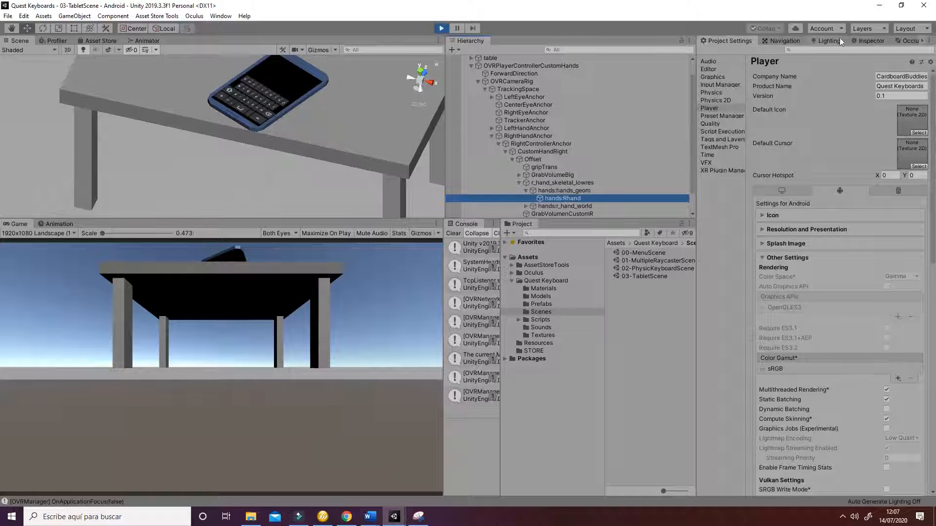
{"action": "left_click", "coordinate": [871, 41]}
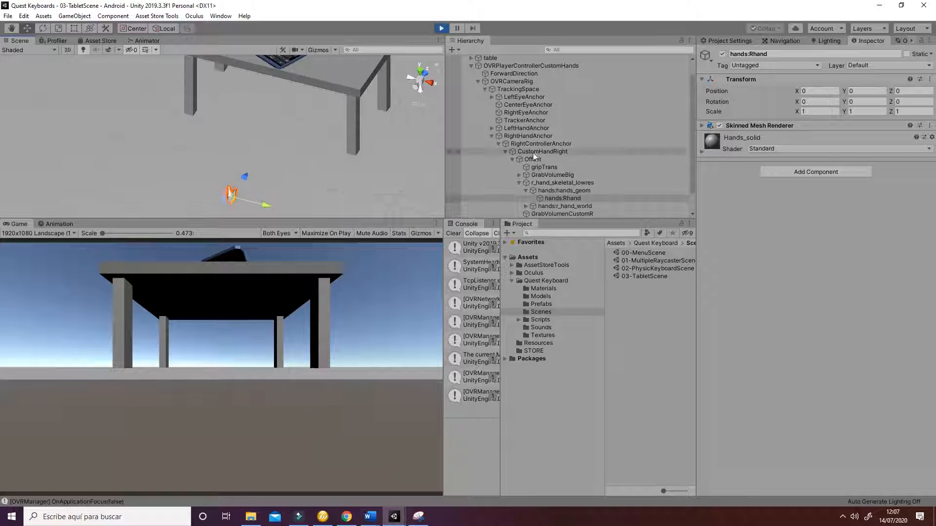
Set handles to Pivot and drag CustomHandRight onto the tablet keys in Scene view.
{"action": "left_click", "coordinate": [543, 151]}
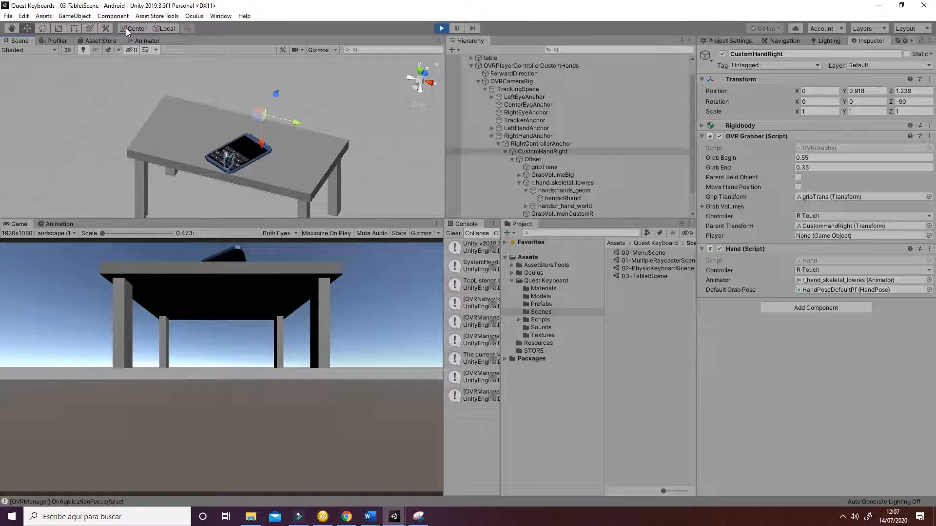
{"action": "left_click", "coordinate": [131, 29]}
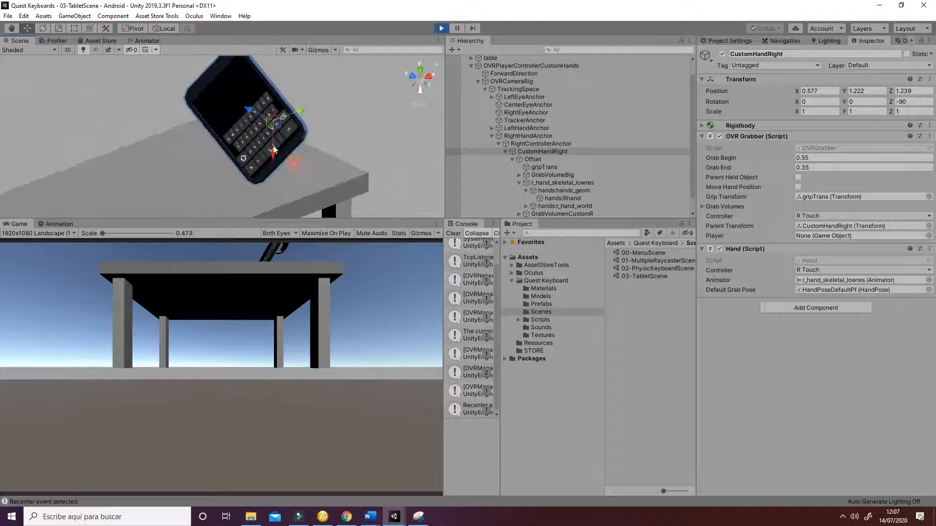
{"action": "left_click_drag", "start_coordinate": [271, 149], "coordinate": [251, 125]}
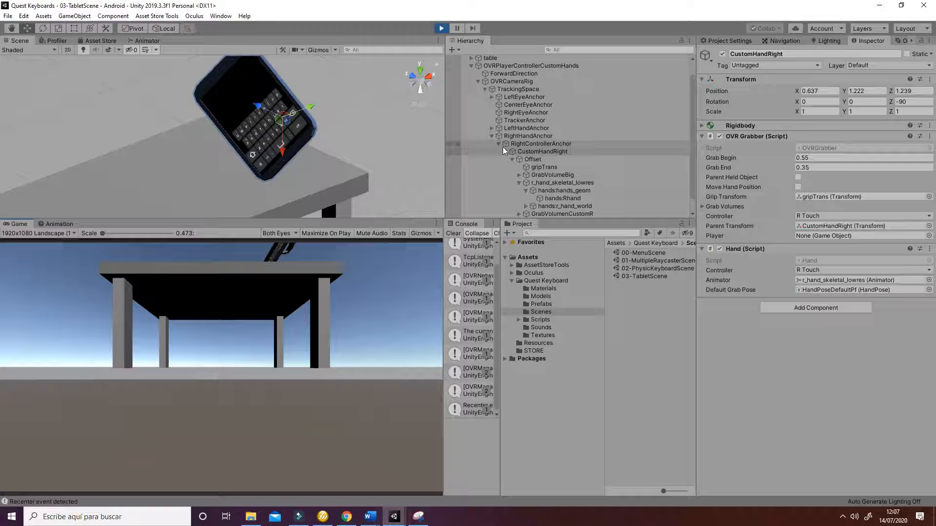
{"action": "left_click", "coordinate": [499, 144]}
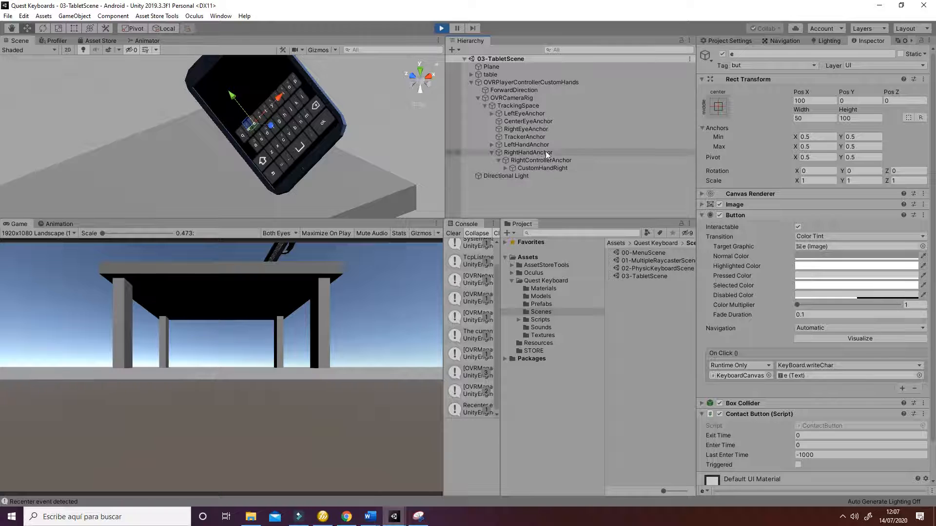
Expand LeftHandAnchor, select CustomHandLeft and bring it to the tablet, then stop playing.
{"action": "left_click", "coordinate": [492, 145]}
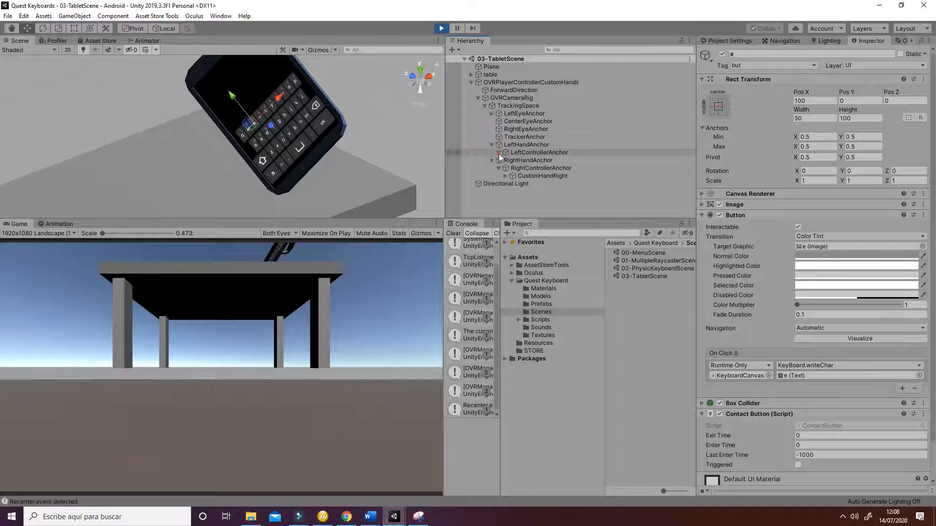
{"action": "left_click", "coordinate": [505, 152]}
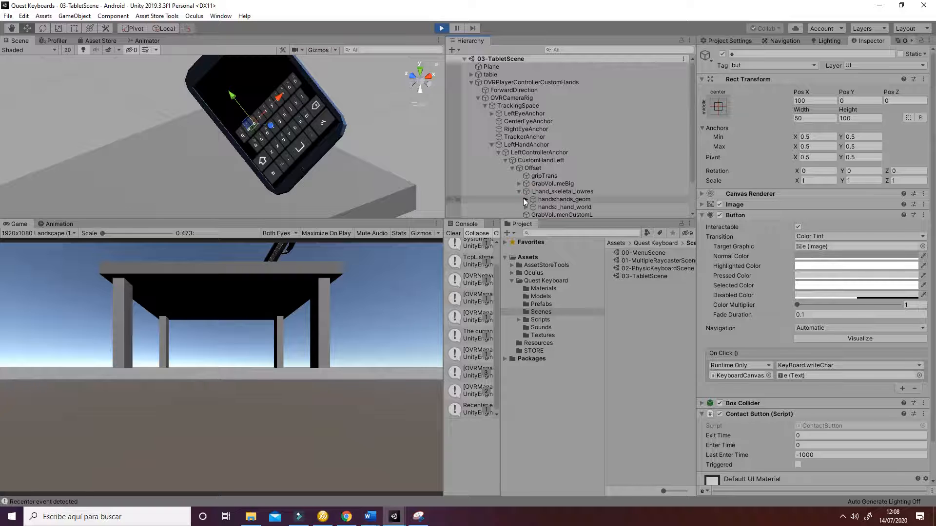
{"action": "left_click", "coordinate": [562, 207]}
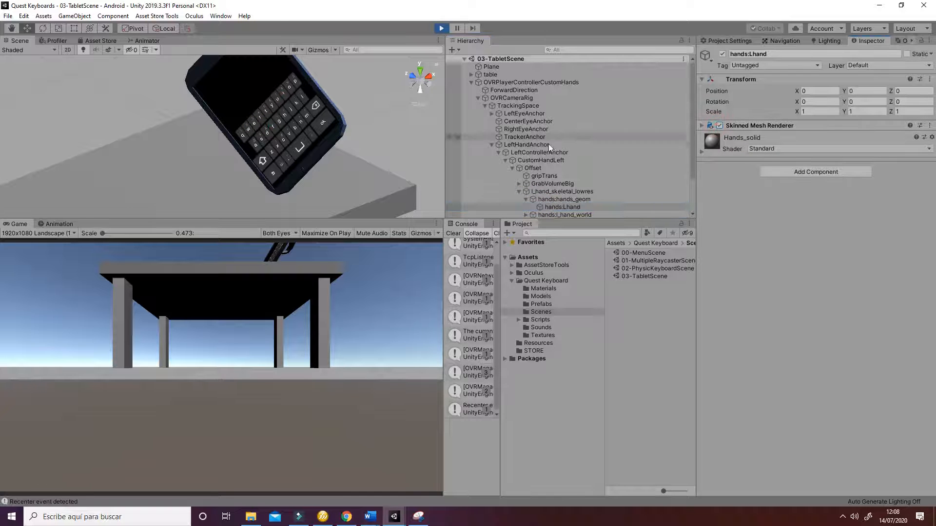
{"action": "left_click", "coordinate": [542, 160]}
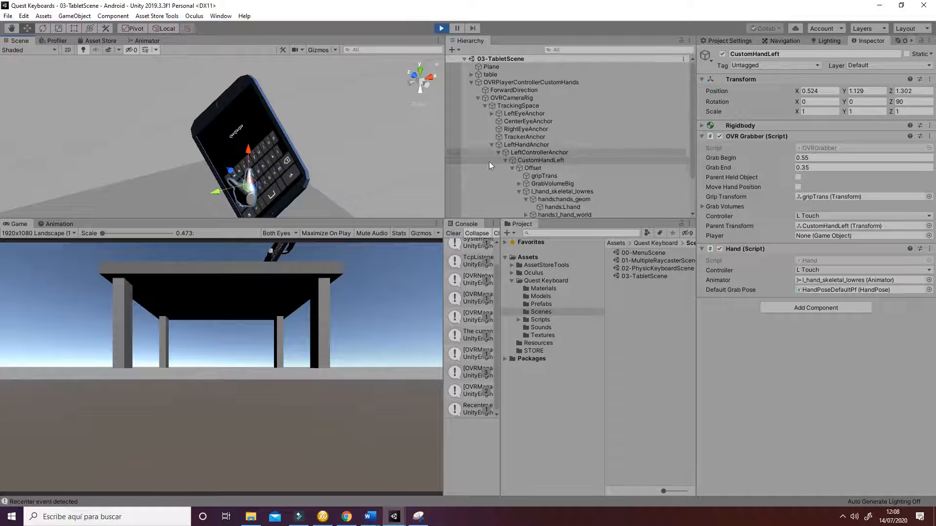
{"action": "left_click", "coordinate": [441, 28]}
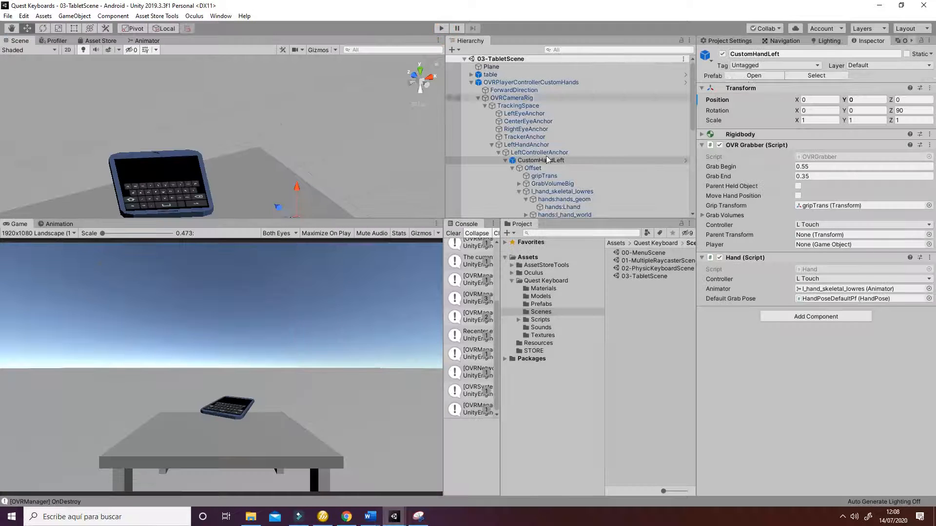
Inspect the Key prefab, then open KeyboardCanvas in Prefab Mode.
{"action": "left_click", "coordinate": [541, 304]}
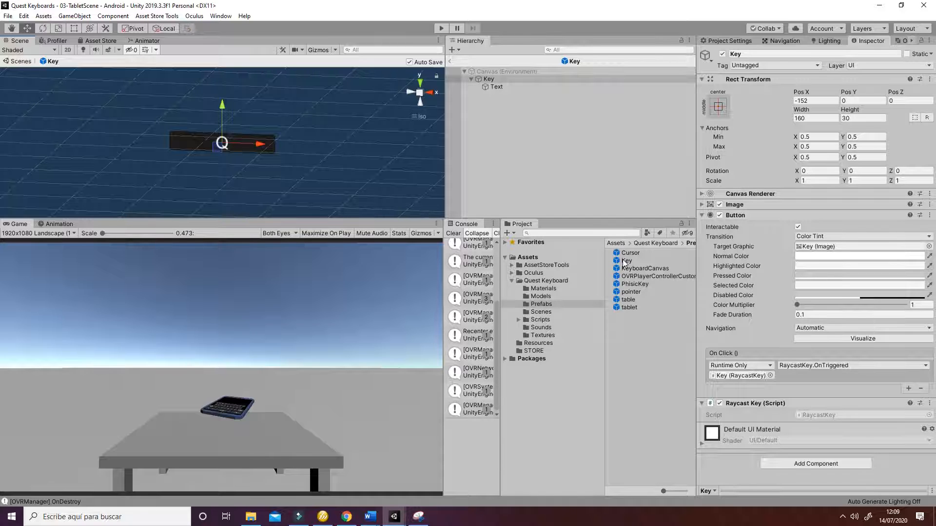
{"action": "mouse_move", "coordinate": [329, 212]}
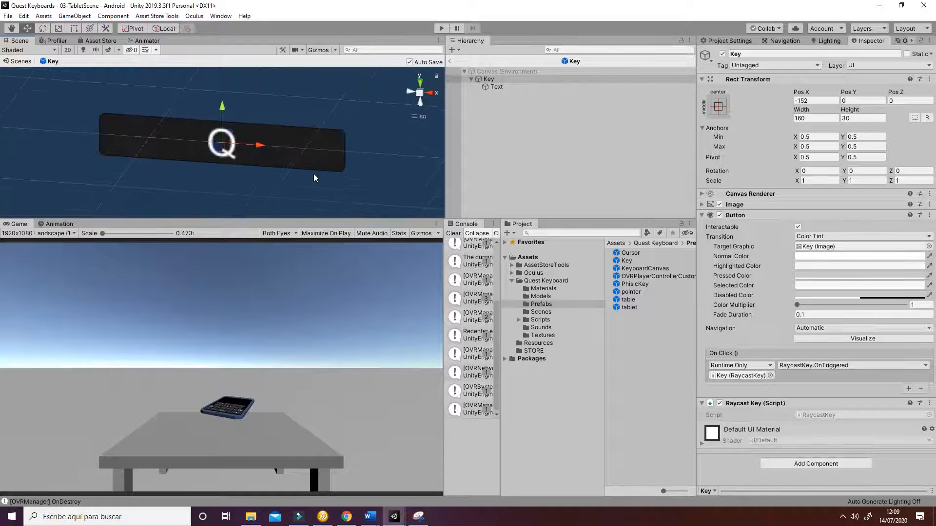
{"action": "left_click", "coordinate": [644, 268]}
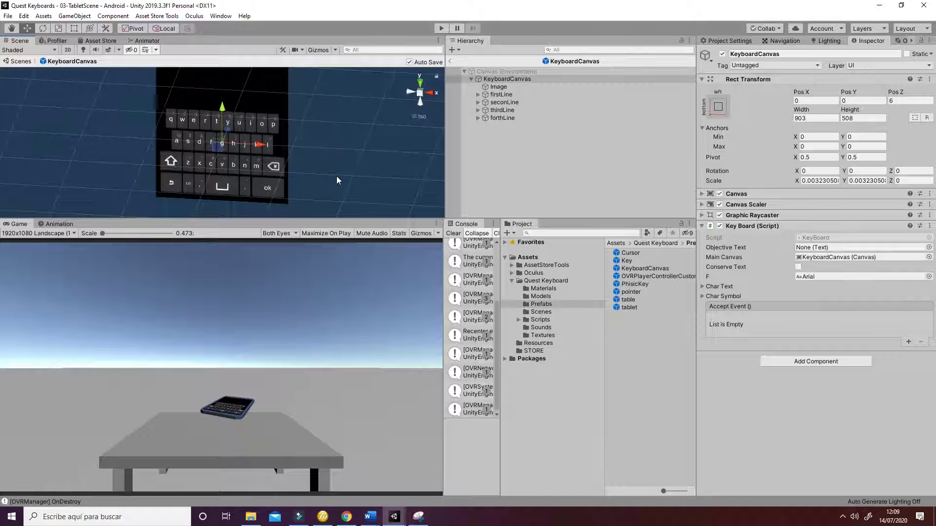
Review the OVRPlayerControllerCustomHands prefab, then open the PhisicKey prefab.
{"action": "left_click", "coordinate": [654, 276]}
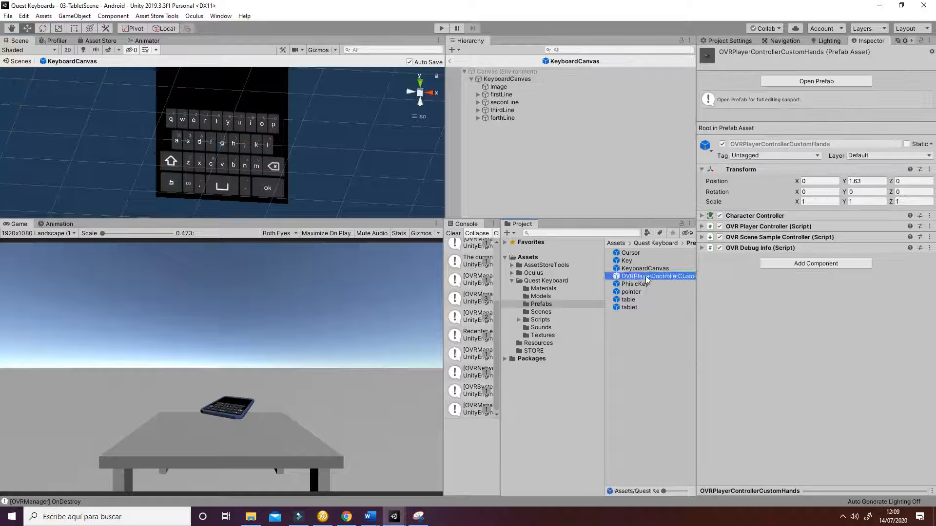
{"action": "double_click", "coordinate": [653, 275]}
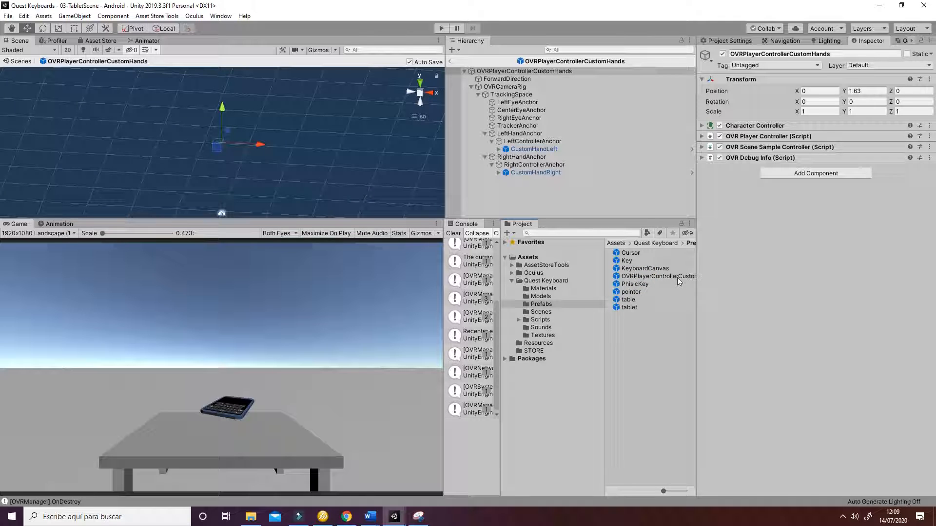
{"action": "left_click", "coordinate": [659, 276]}
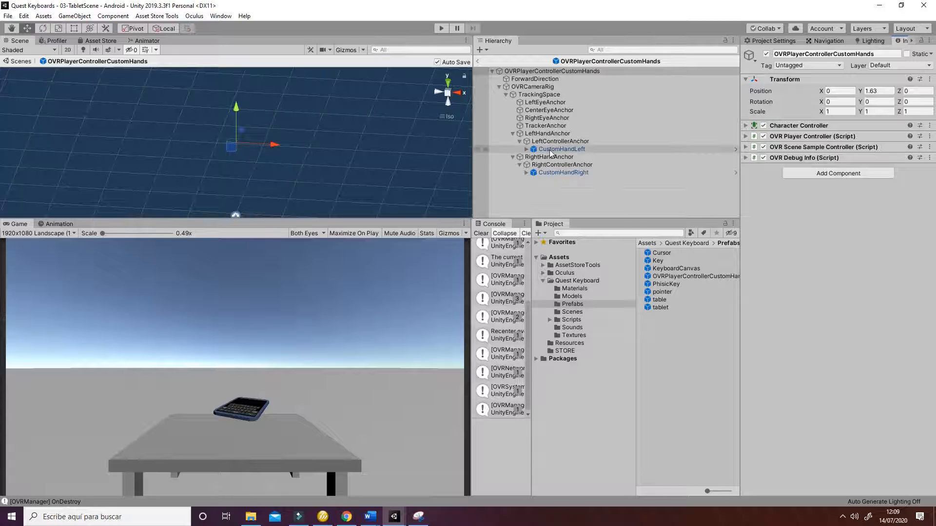
{"action": "left_click", "coordinate": [565, 172]}
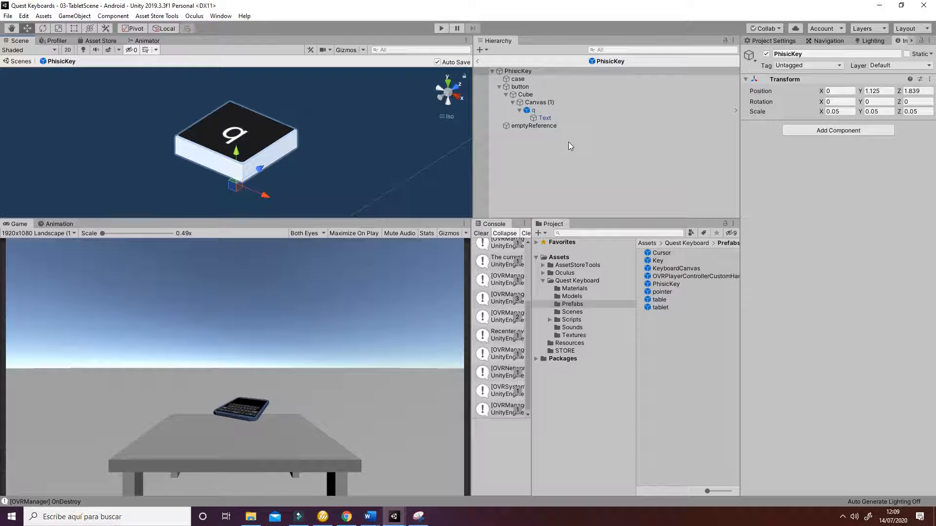
Inspect PhisicKey's q label, Cube, button and case objects and their spring-joint physics.
{"action": "left_click", "coordinate": [532, 110]}
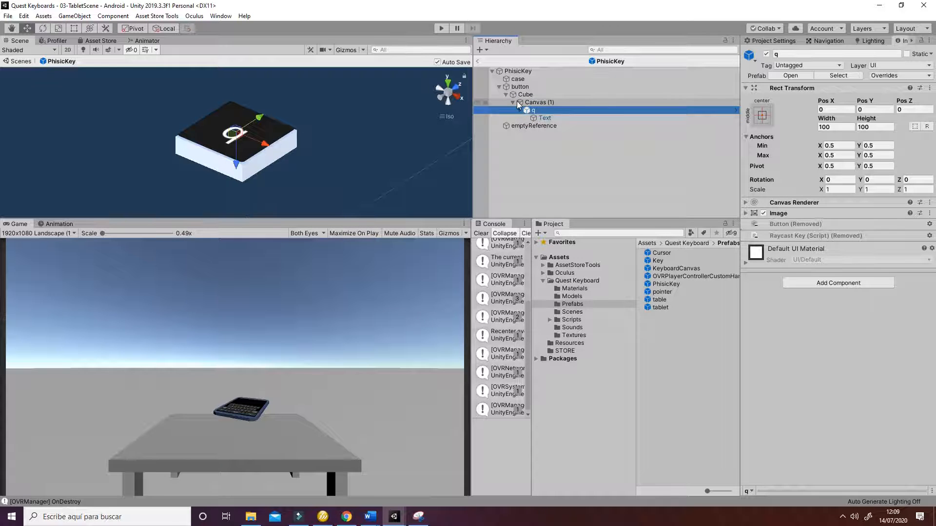
{"action": "left_click", "coordinate": [524, 95]}
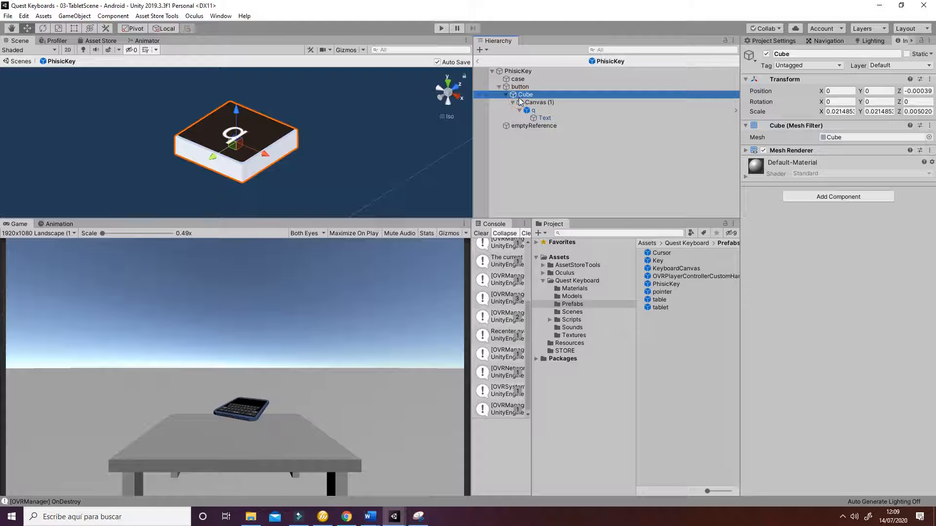
{"action": "left_click", "coordinate": [533, 111]}
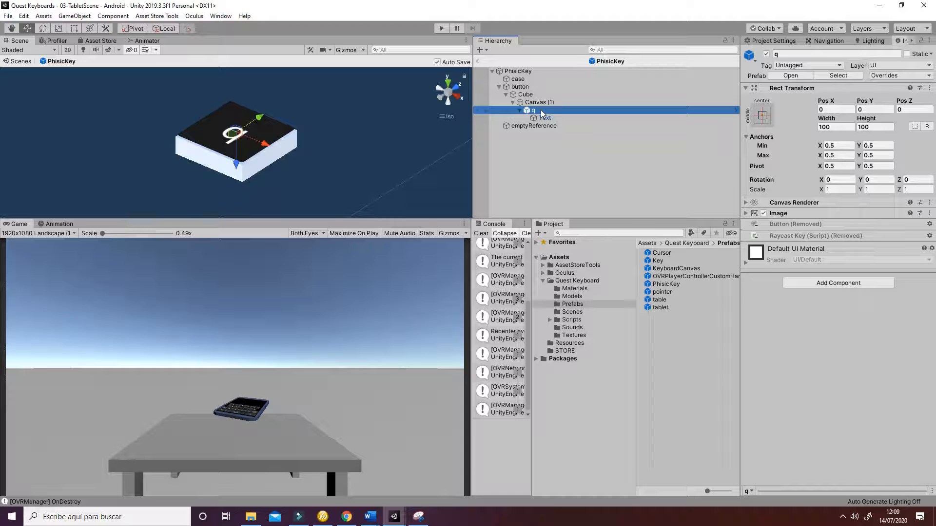
{"action": "left_click", "coordinate": [520, 86]}
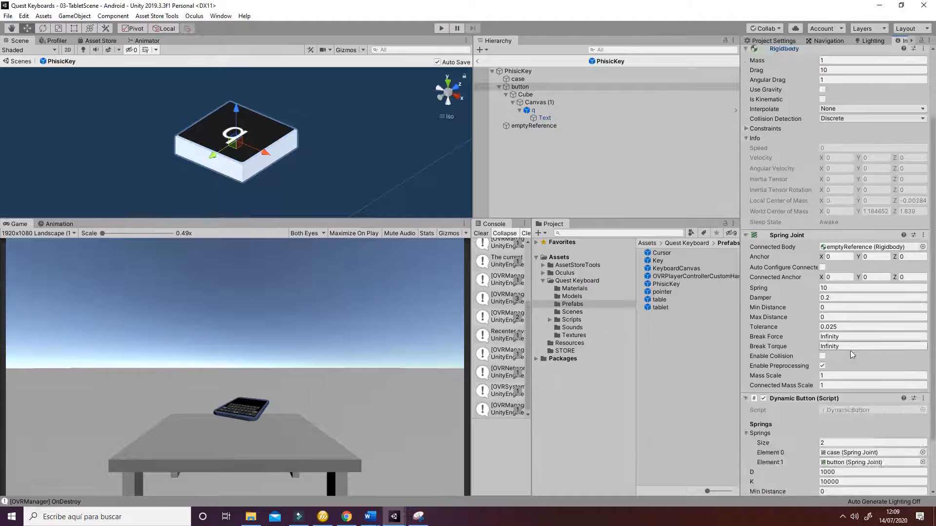
{"action": "scroll", "scroll_direction": "down", "scroll_amount": 3}
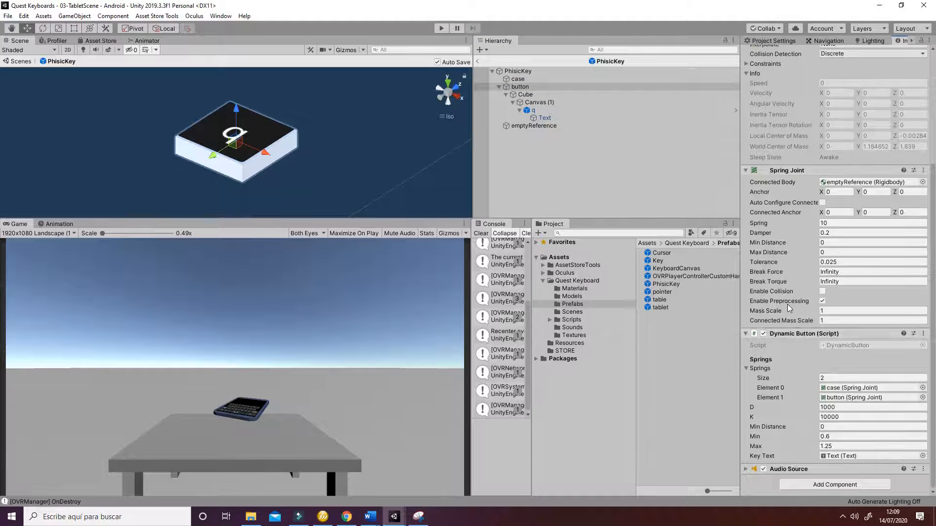
{"action": "left_click", "coordinate": [518, 78]}
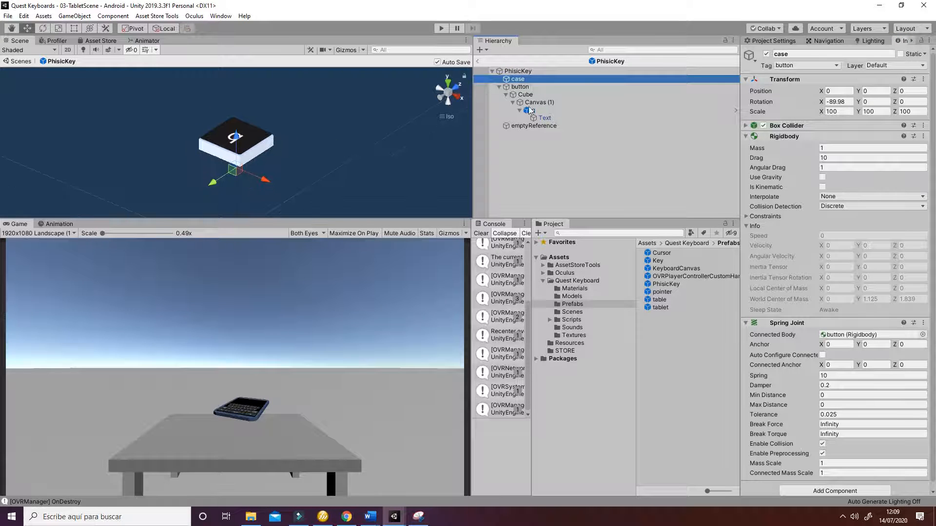
{"action": "left_click", "coordinate": [520, 87]}
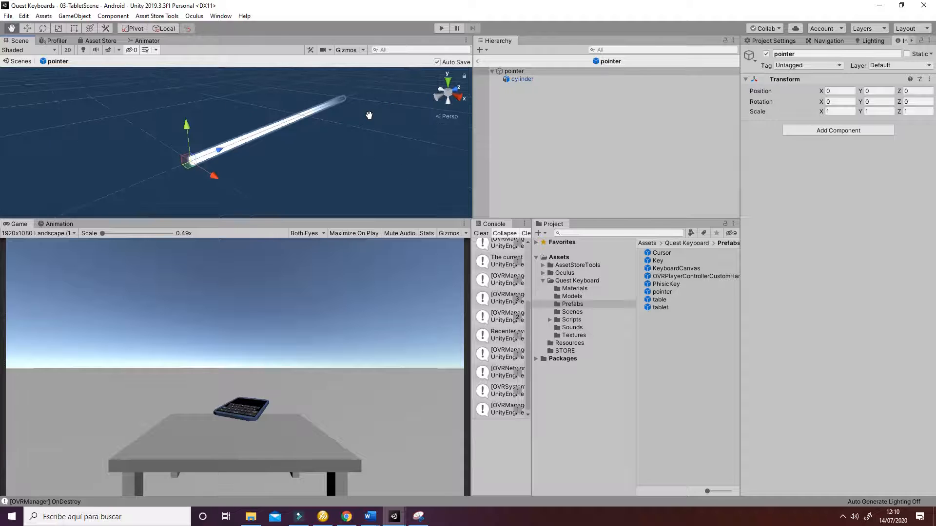
Open the table and tablet prefabs, then show the Scripts folder contents.
{"action": "left_click", "coordinate": [659, 300]}
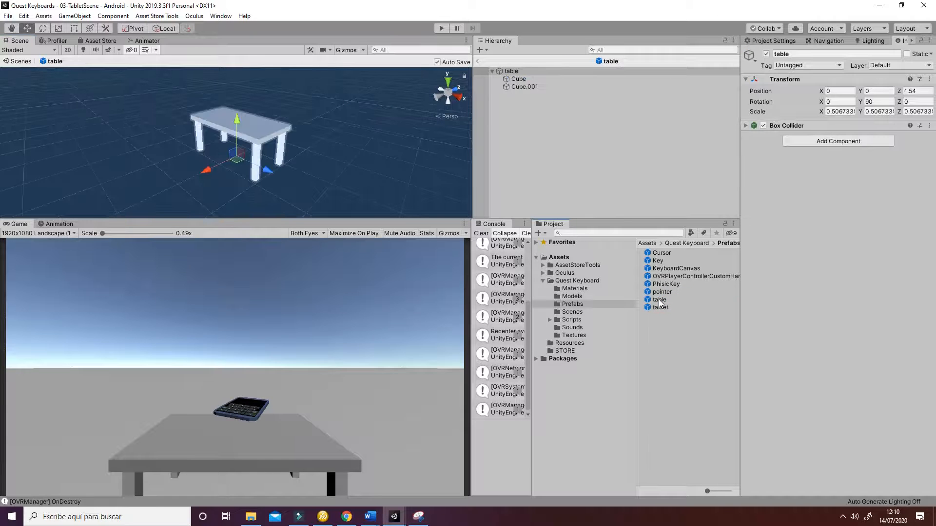
{"action": "left_click", "coordinate": [660, 307]}
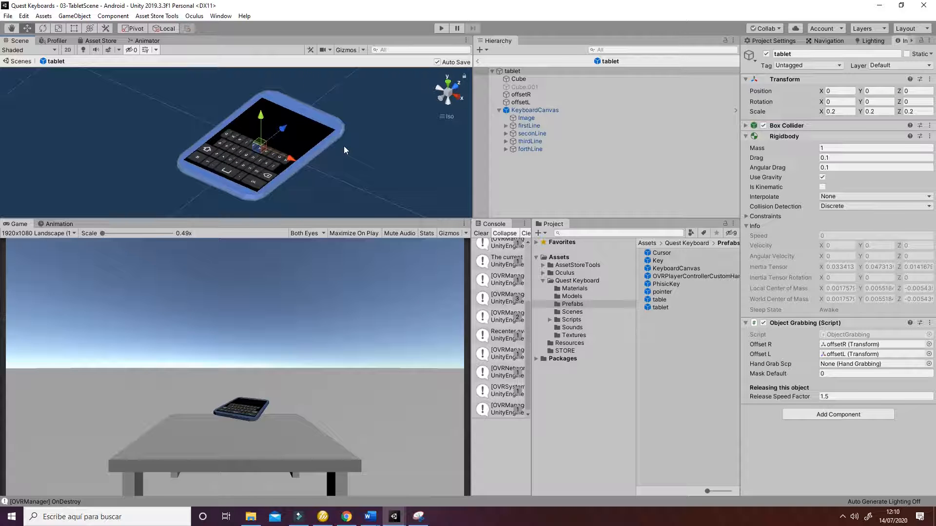
{"action": "left_click", "coordinate": [572, 319]}
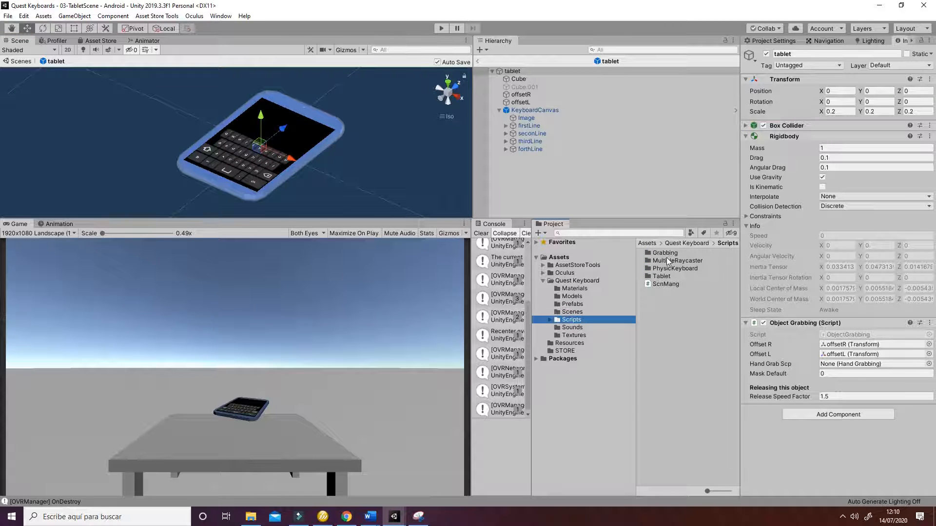
{"action": "mouse_move", "coordinate": [669, 264]}
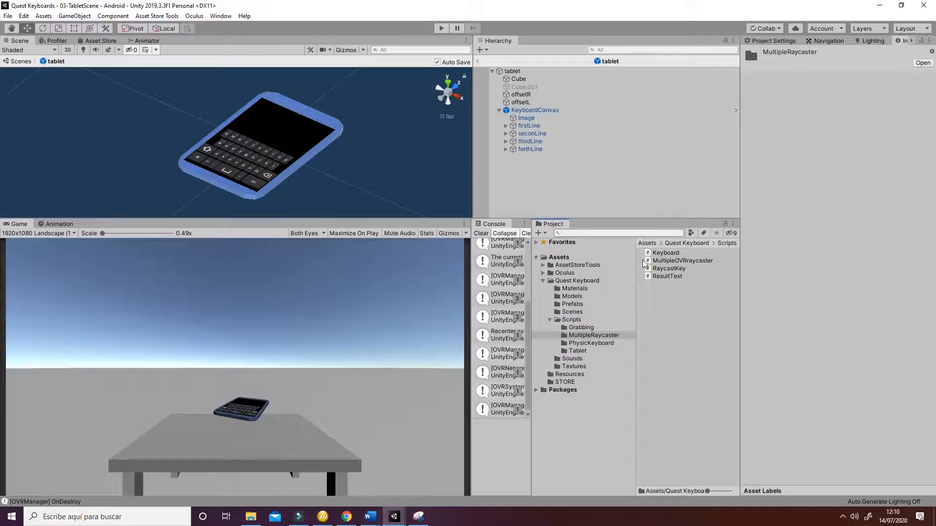
Browse the Tablet and Grabbing script subfolders.
{"action": "left_click", "coordinate": [591, 342]}
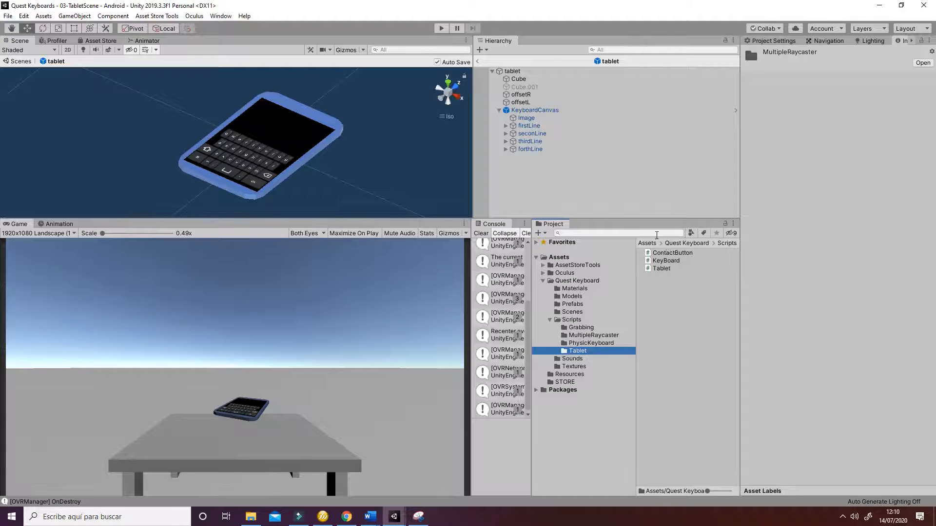
{"action": "left_click", "coordinate": [580, 327]}
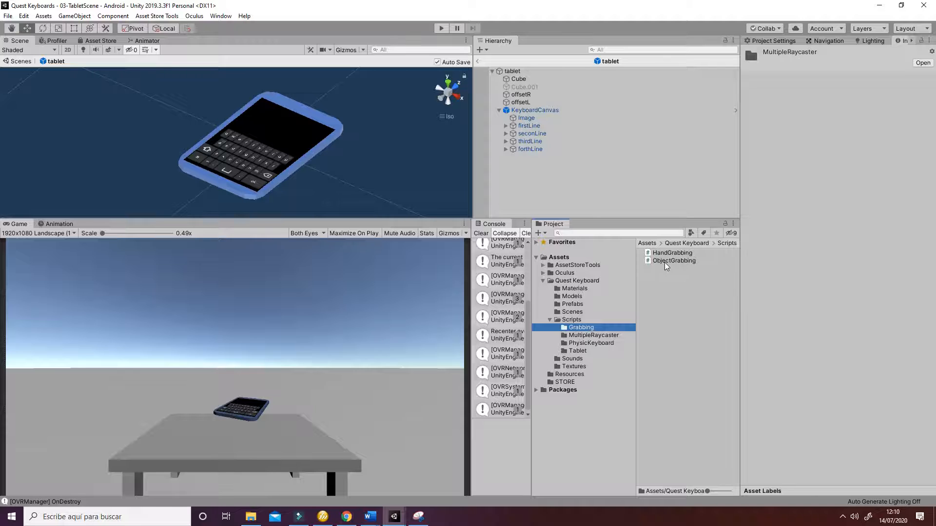
{"action": "mouse_move", "coordinate": [658, 280]}
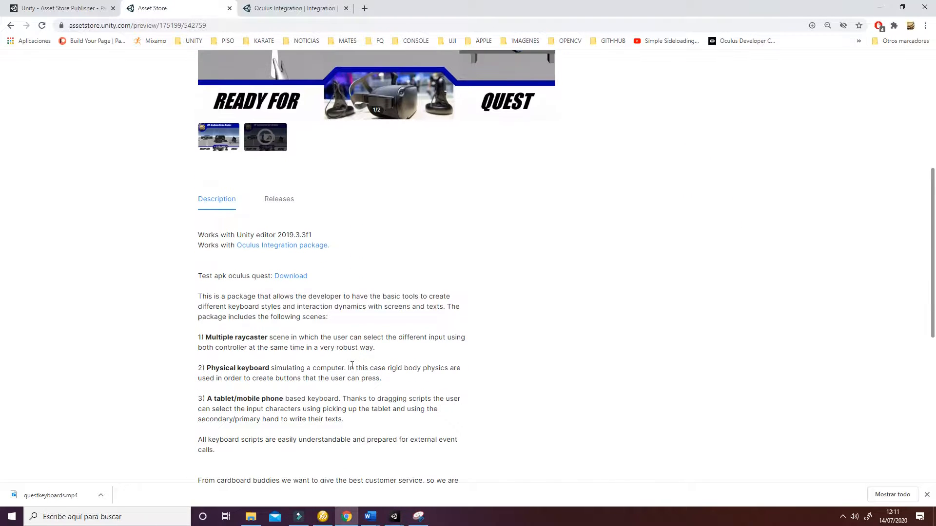
Open the Oculus Quest test APK download page, then reread the Asset Store description.
{"action": "left_click_drag", "start_coordinate": [197, 276], "coordinate": [252, 276]}
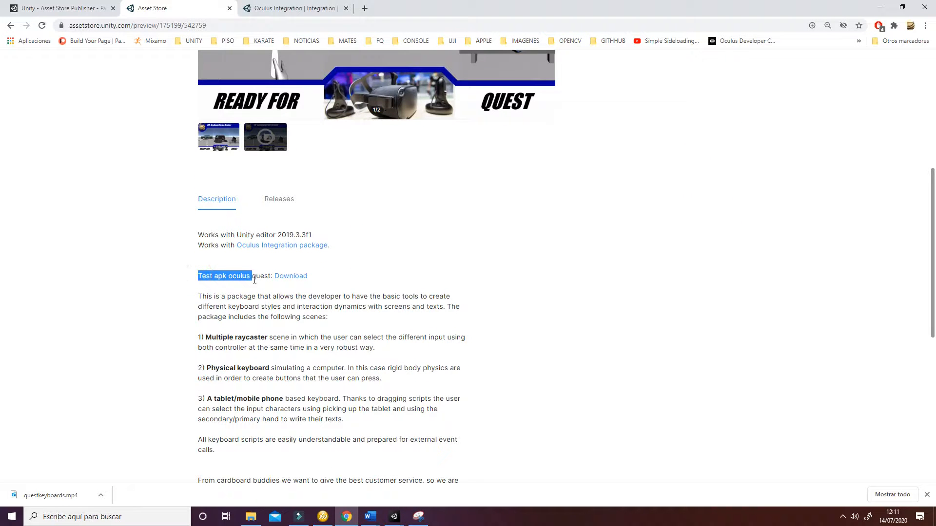
{"action": "left_click", "coordinate": [290, 276]}
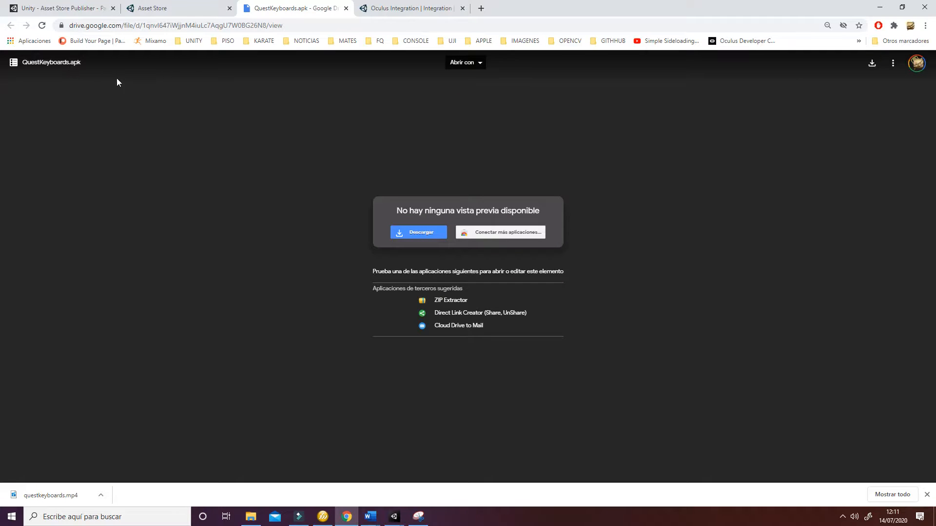
{"action": "left_click", "coordinate": [161, 8]}
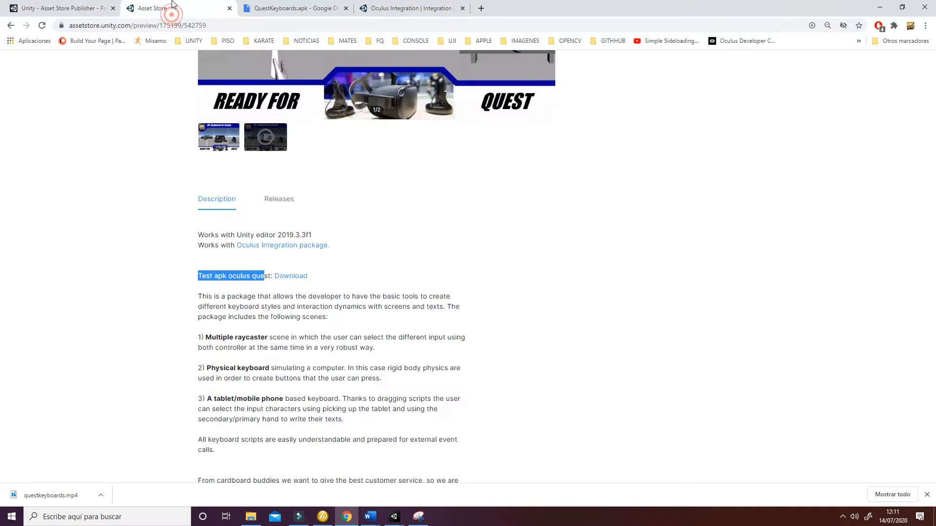
{"action": "scroll", "scroll_direction": "up", "scroll_amount": 3}
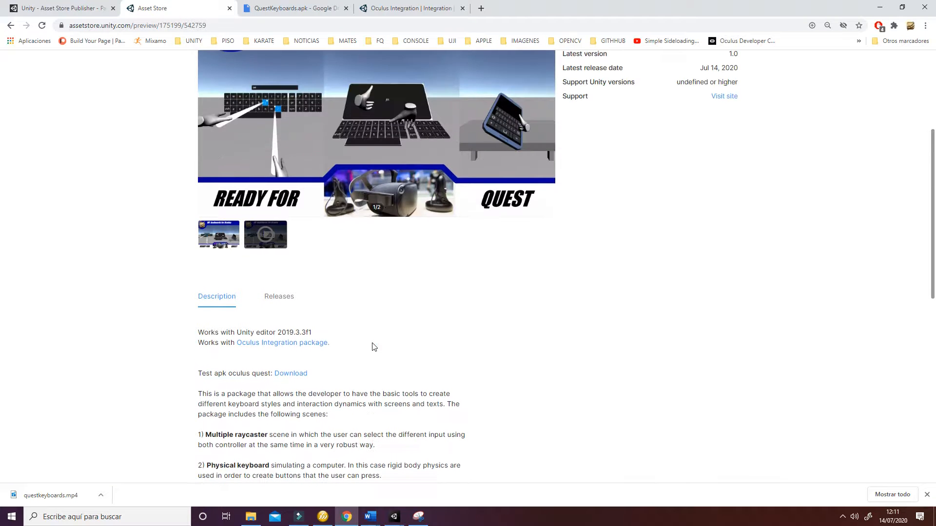
{"action": "scroll", "scroll_direction": "down", "scroll_amount": 3}
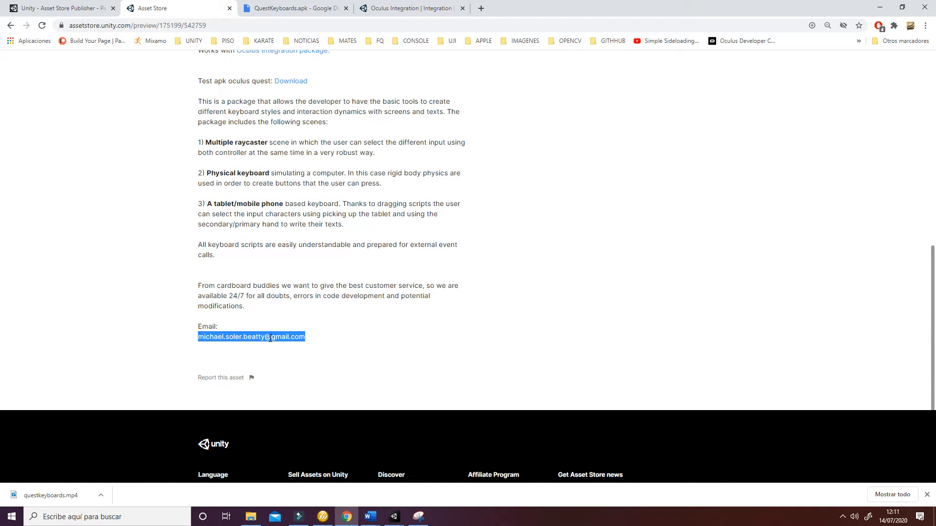
{"action": "mouse_move", "coordinate": [318, 344]}
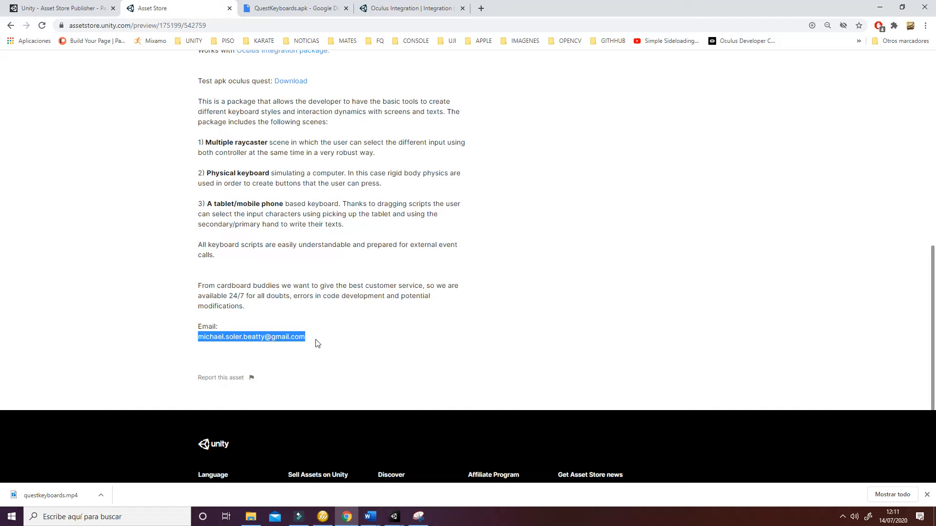